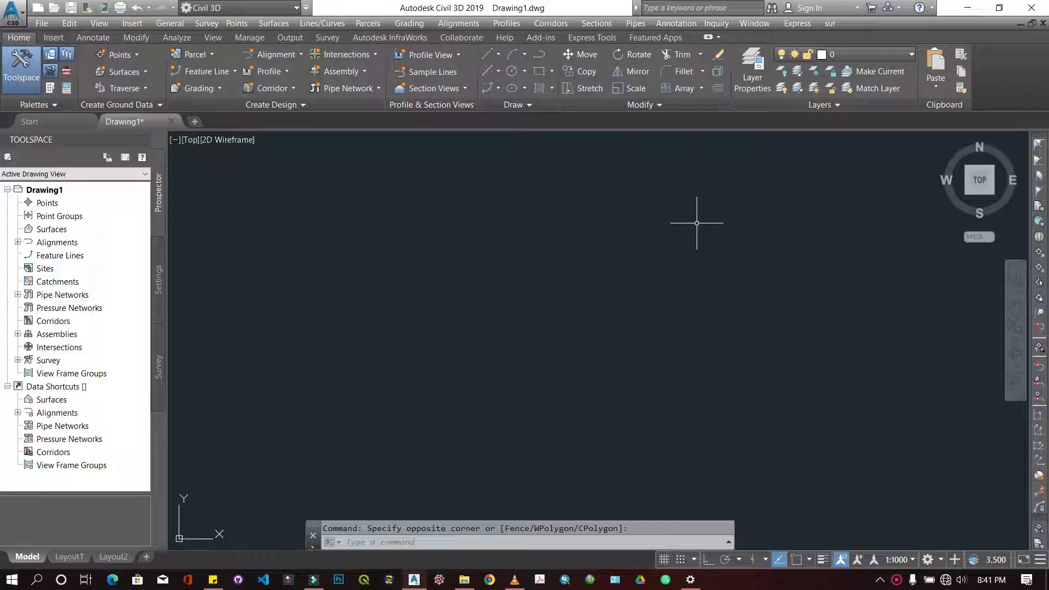
pyautogui.moveTo(584, 242)
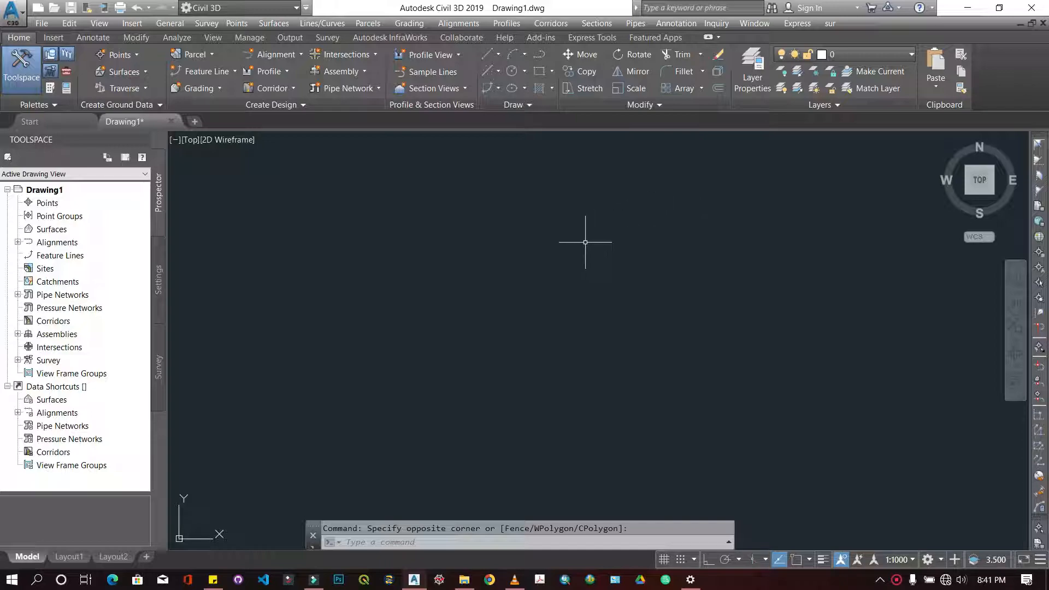
pyautogui.moveTo(742, 172)
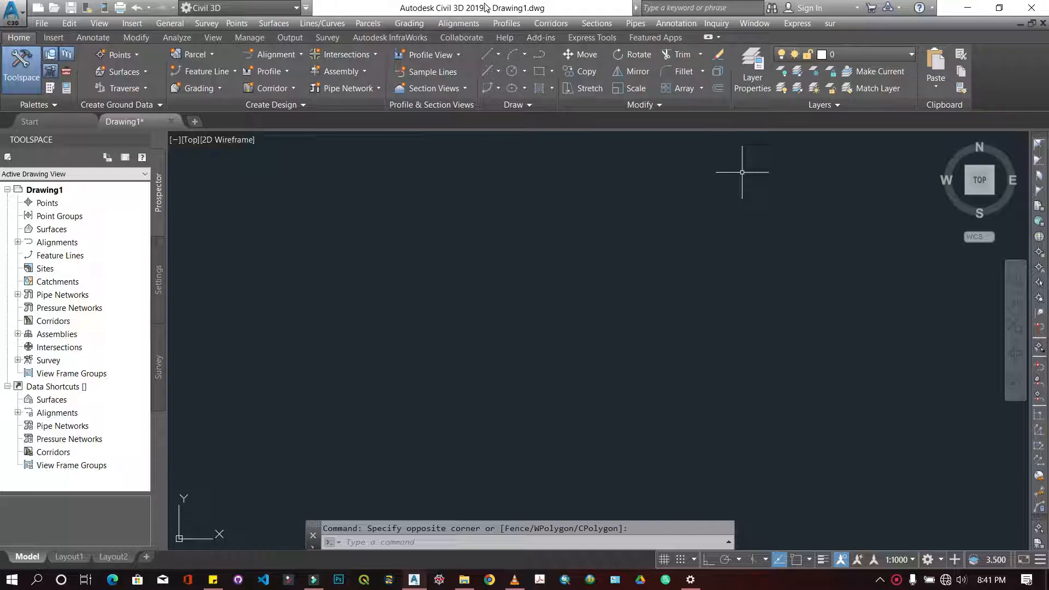
pyautogui.moveTo(456, 265)
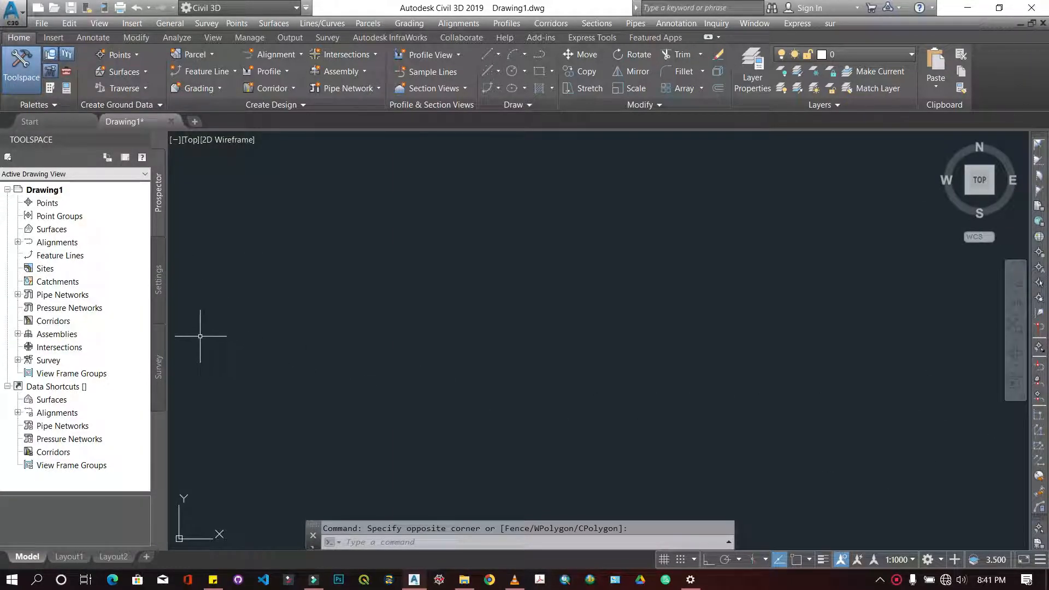
pyautogui.moveTo(257, 316)
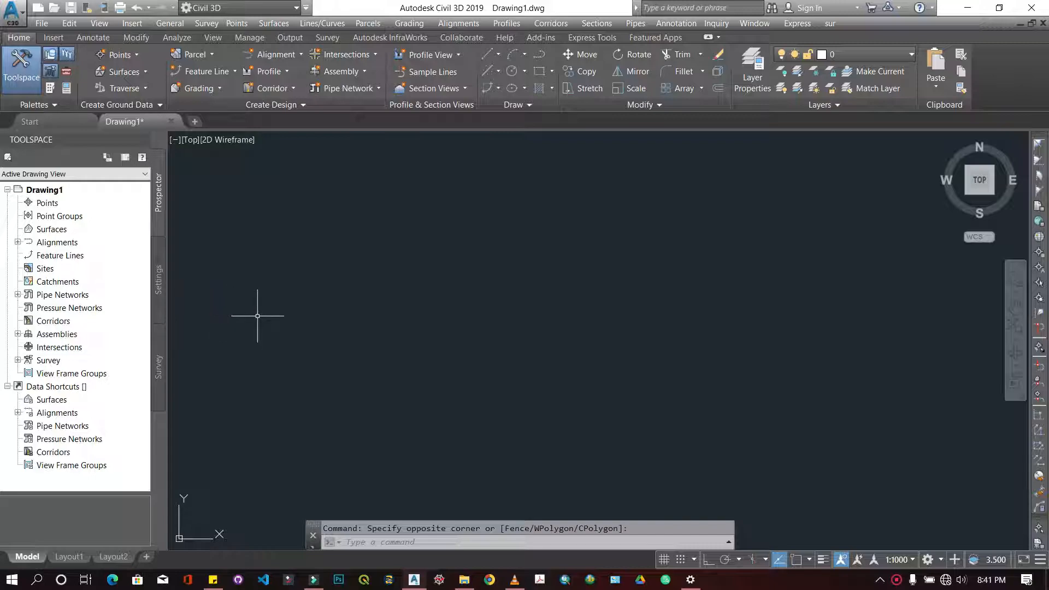
pyautogui.moveTo(342, 332)
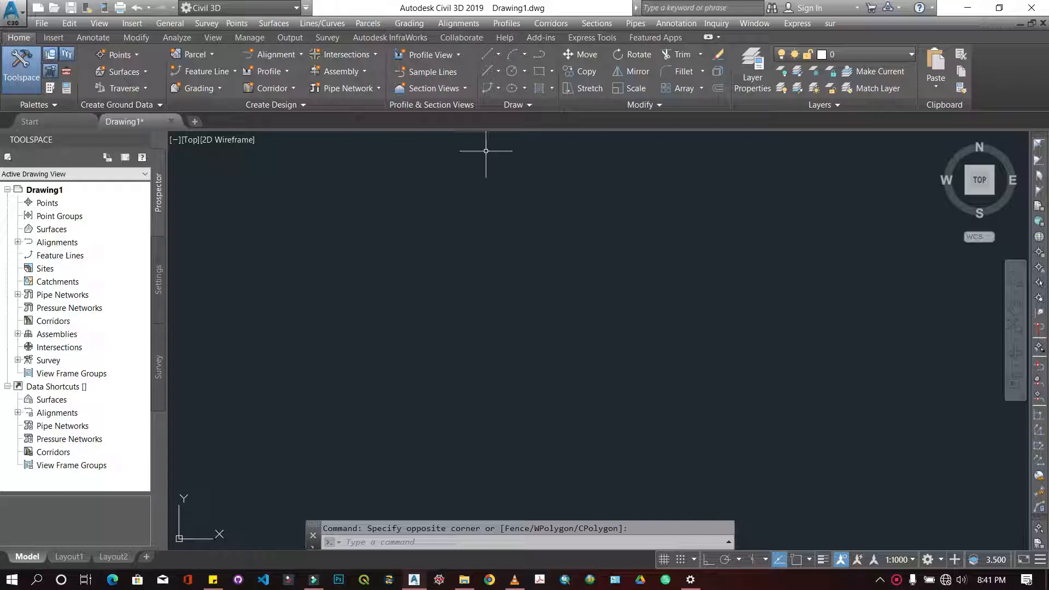
pyautogui.moveTo(694, 137)
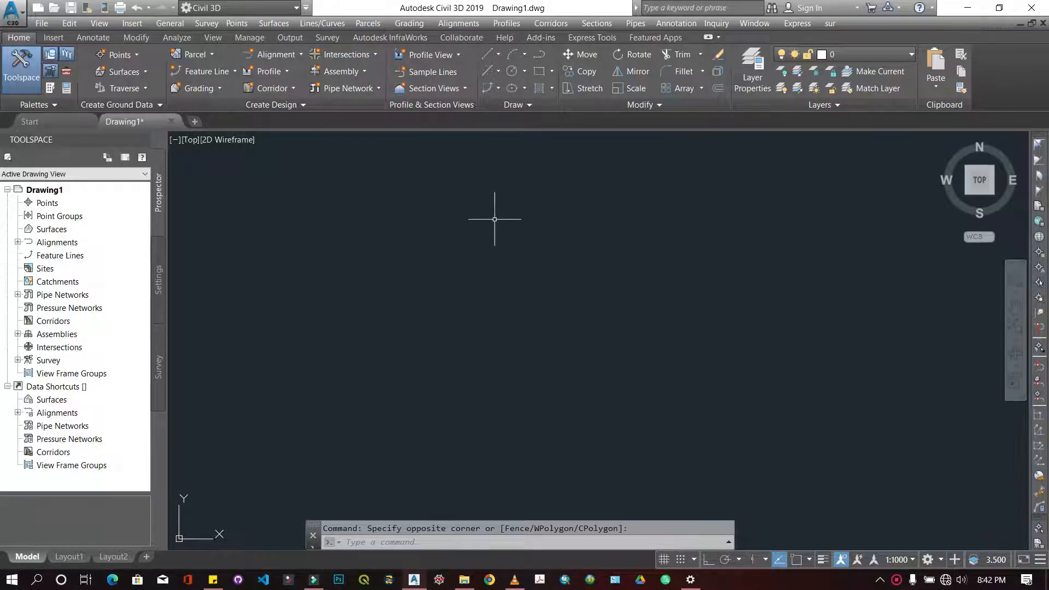
pyautogui.moveTo(483, 361)
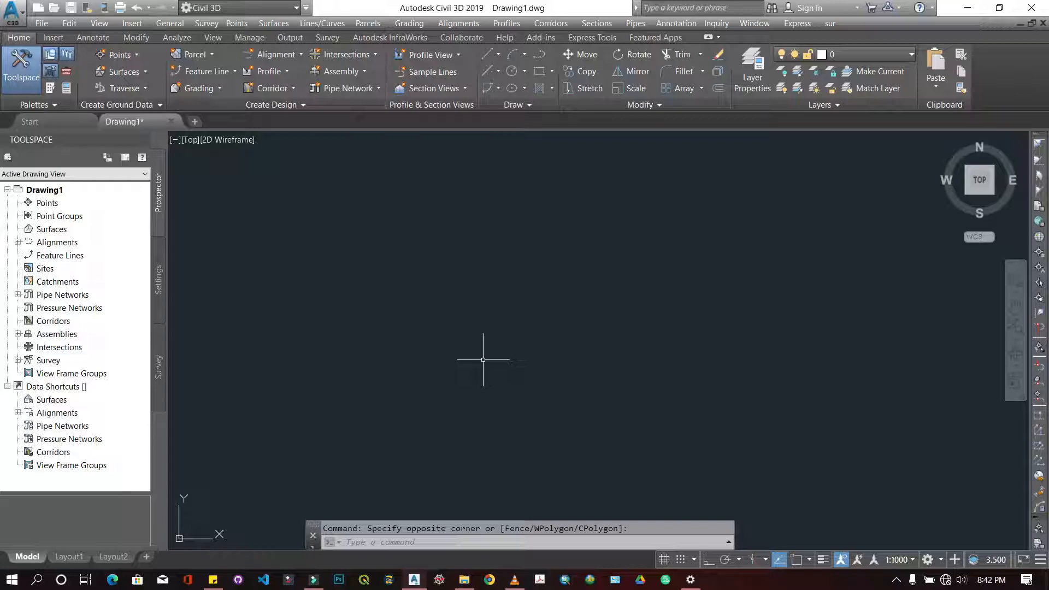
pyautogui.moveTo(425, 272)
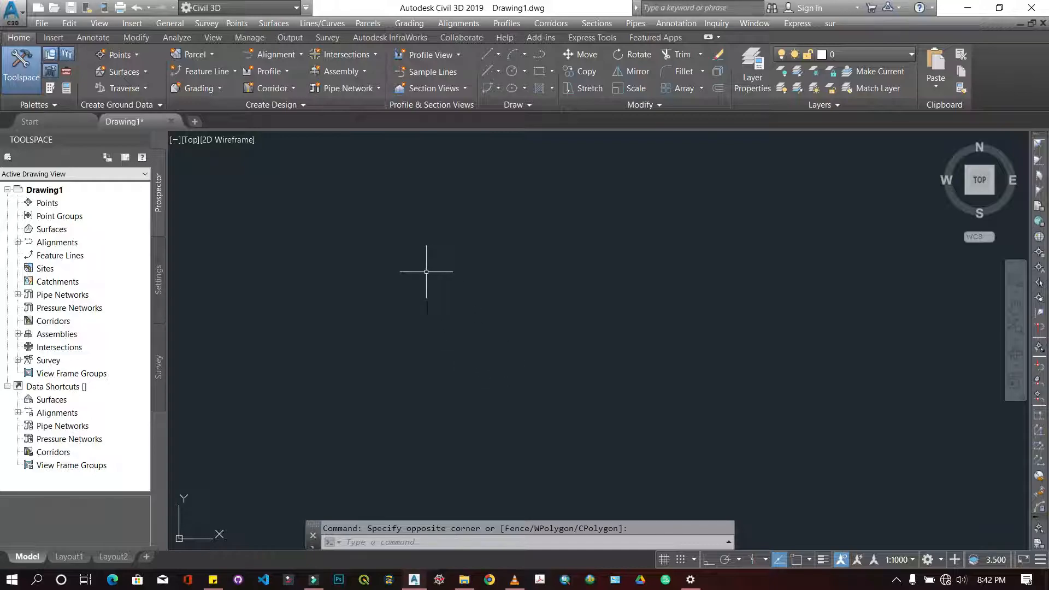
pyautogui.moveTo(348, 268)
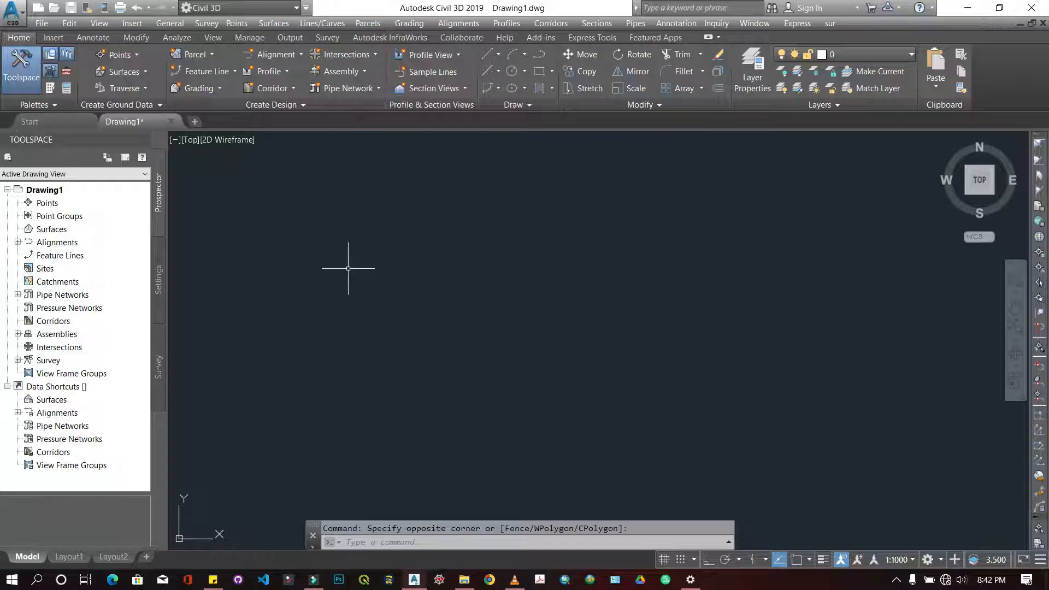
pyautogui.moveTo(283, 242)
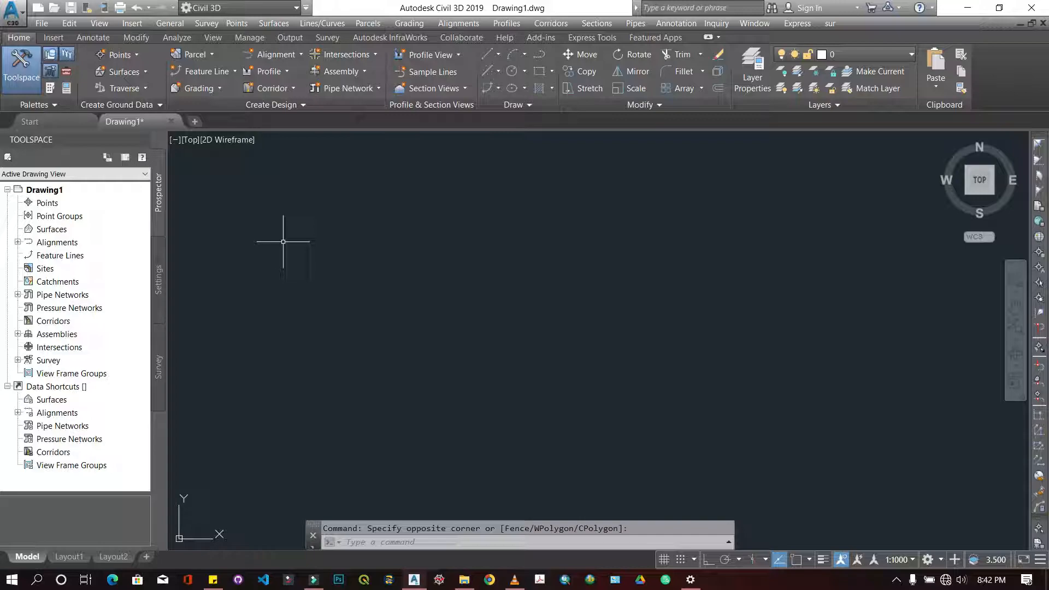
pyautogui.moveTo(623, 146)
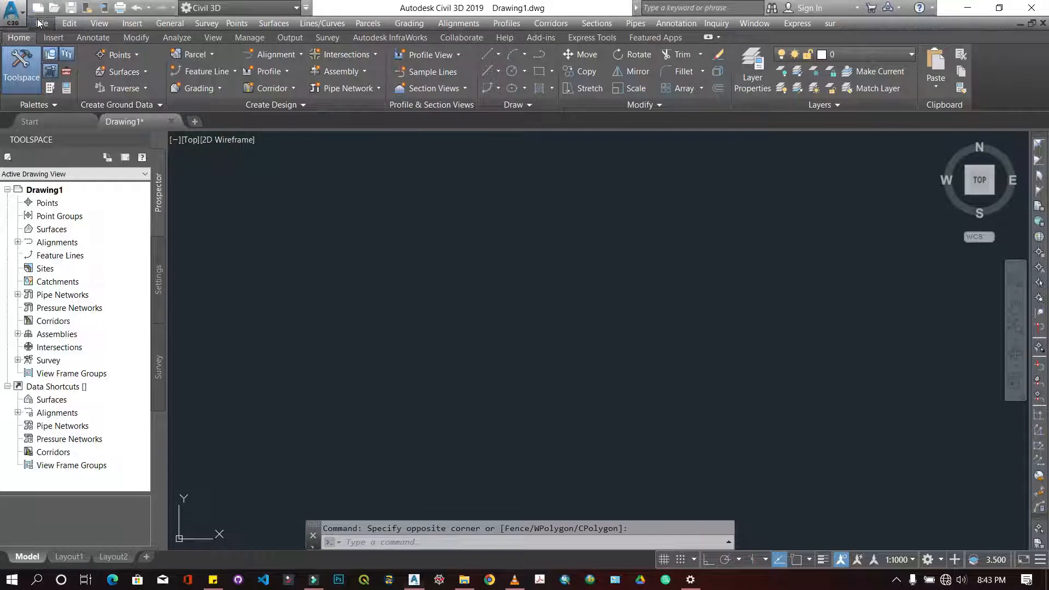
# Browse the ribbon's editing, analysis/quantity takeoff and plotting/export tools, then return to the first tab.
pyautogui.click(68, 24)
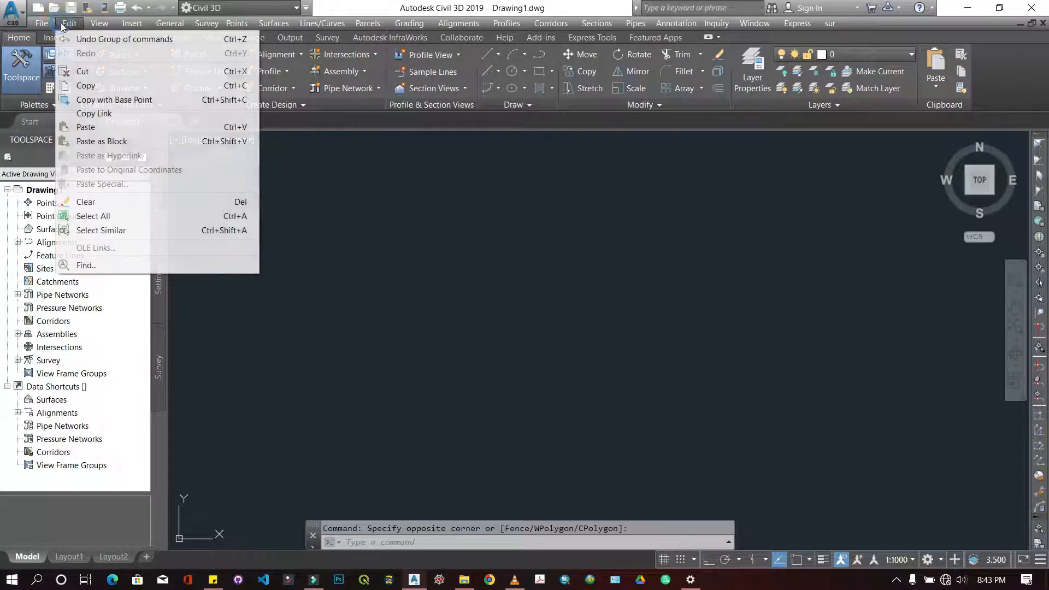
pyautogui.click(68, 23)
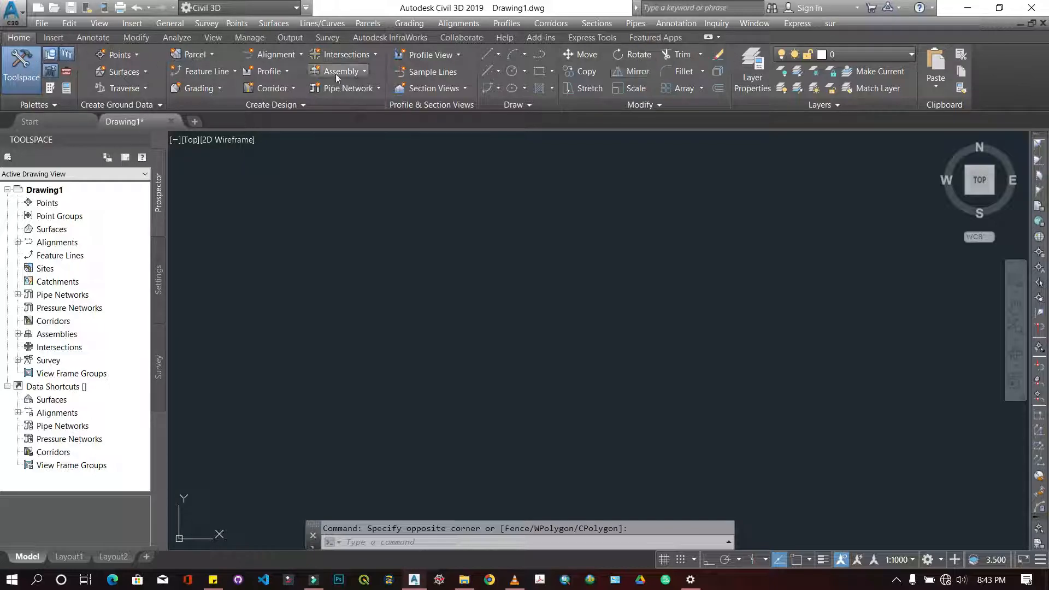
pyautogui.moveTo(342, 72)
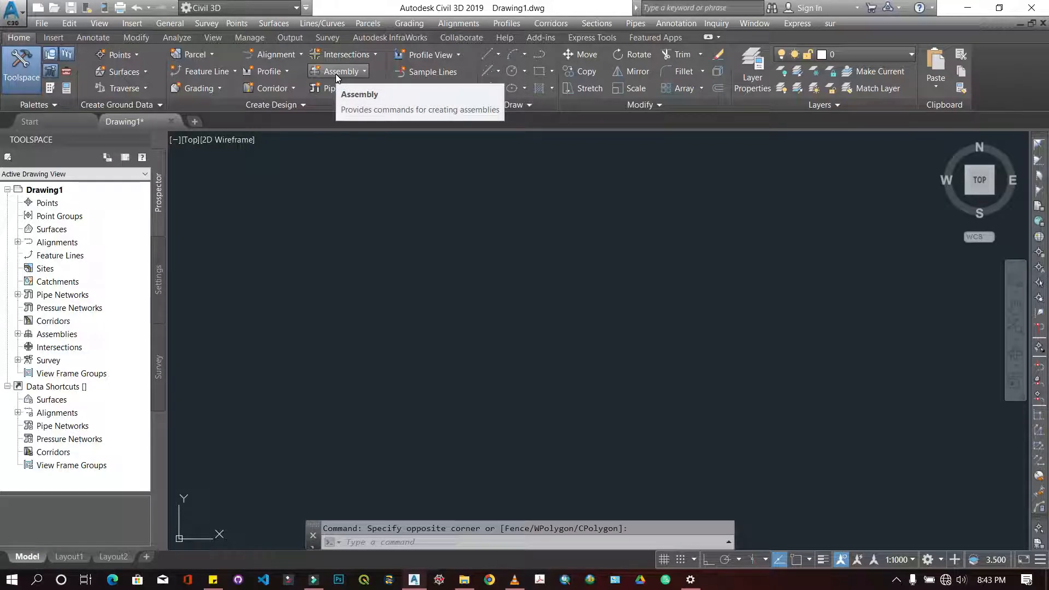
pyautogui.moveTo(268, 87)
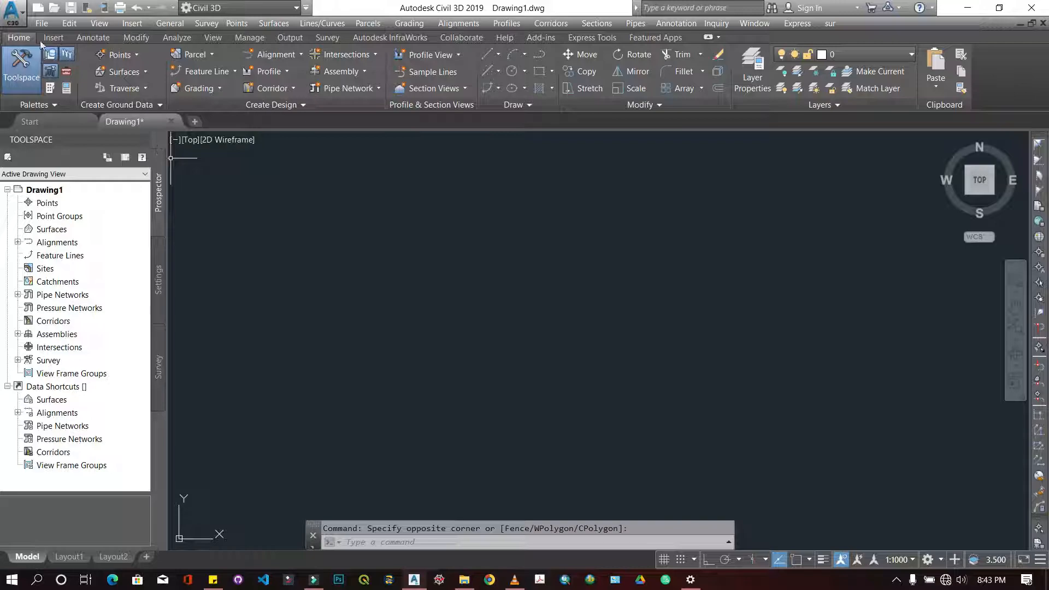
pyautogui.click(177, 38)
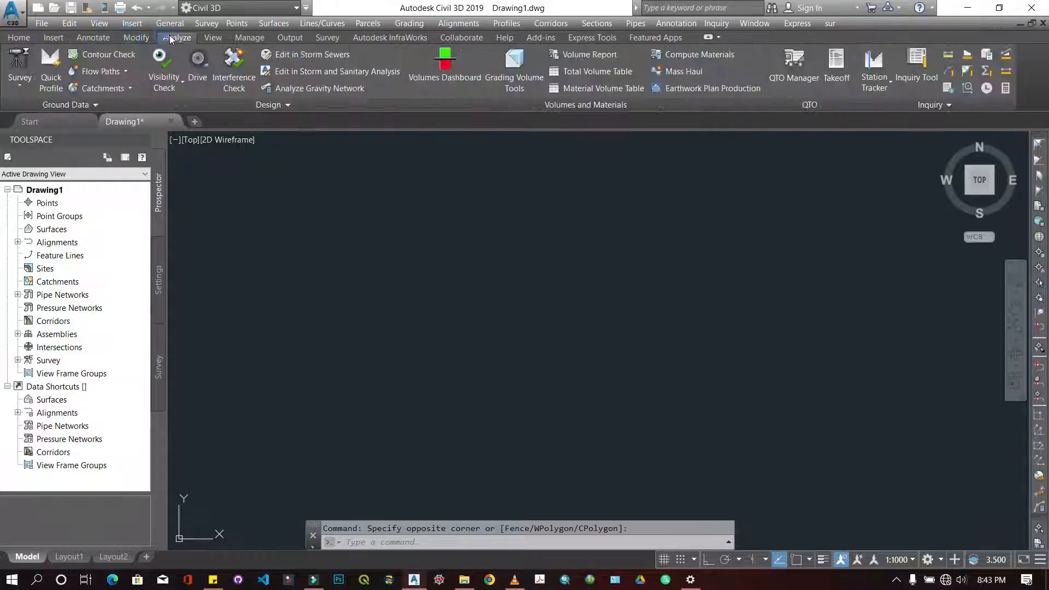
pyautogui.click(290, 38)
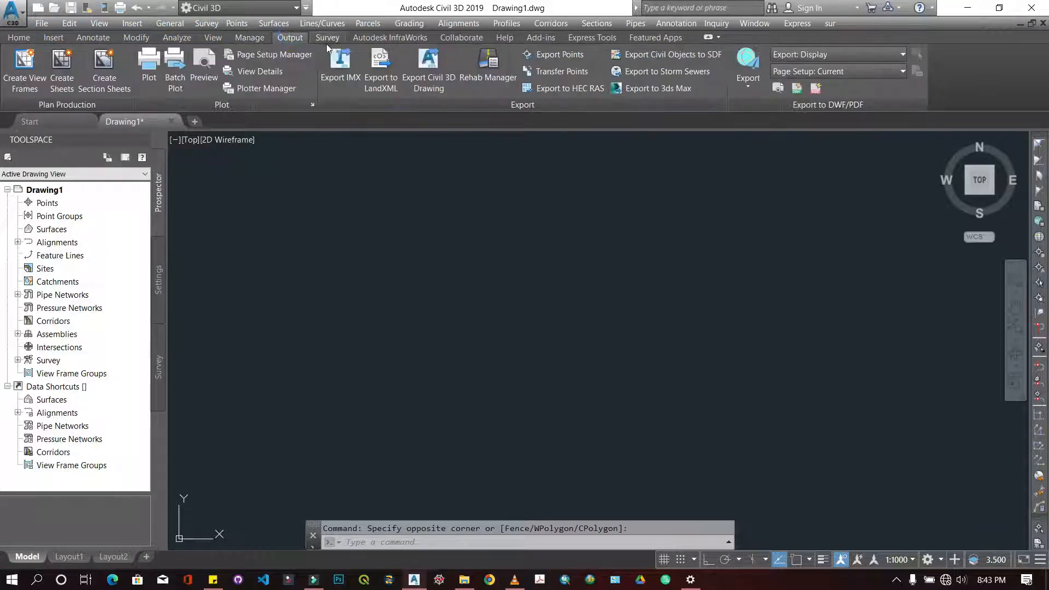
pyautogui.click(19, 38)
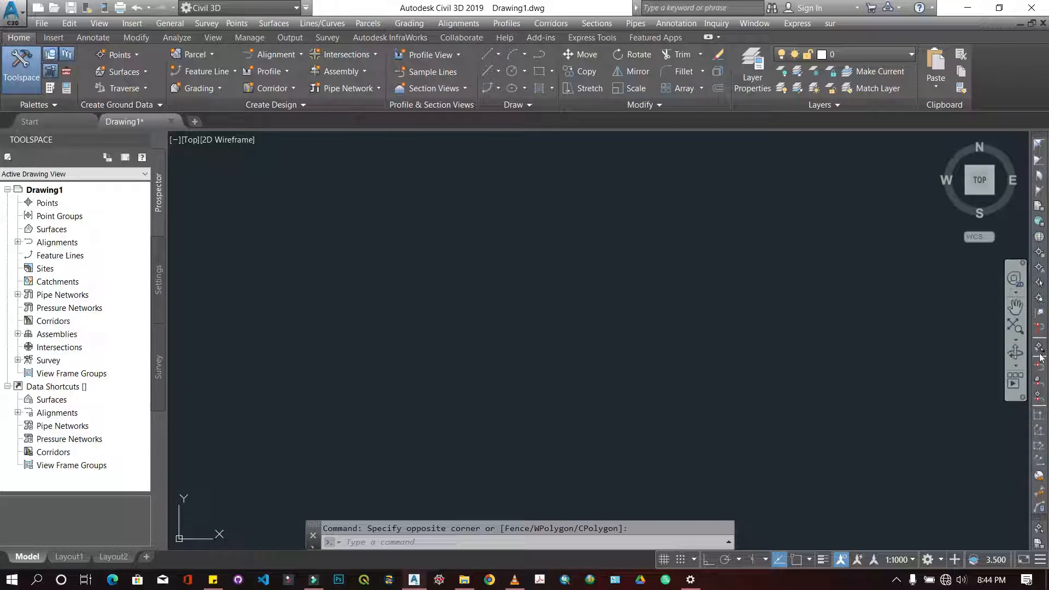
pyautogui.moveTo(915, 307)
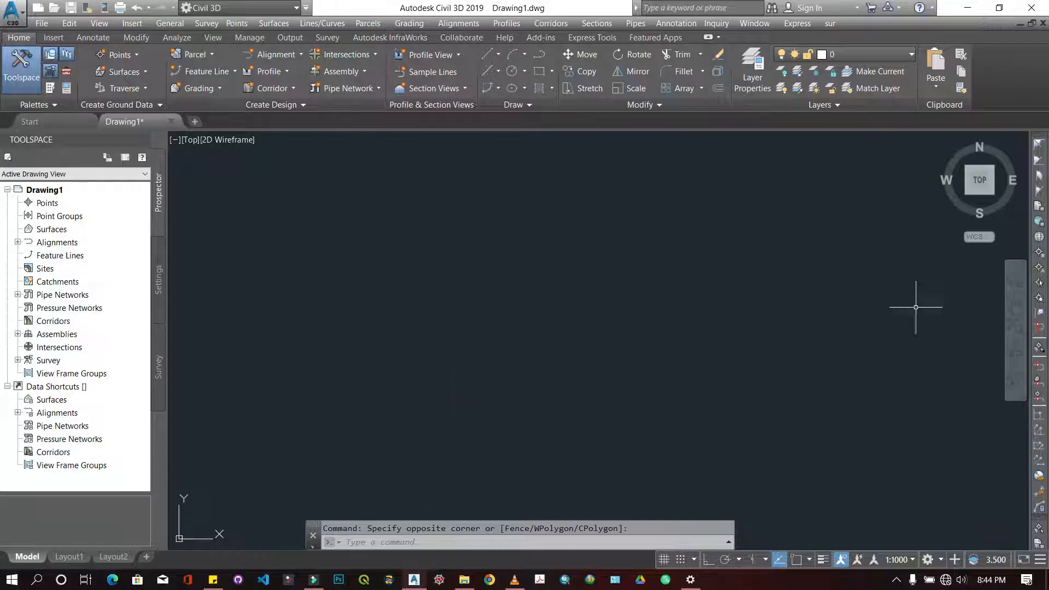
pyautogui.moveTo(1017, 483)
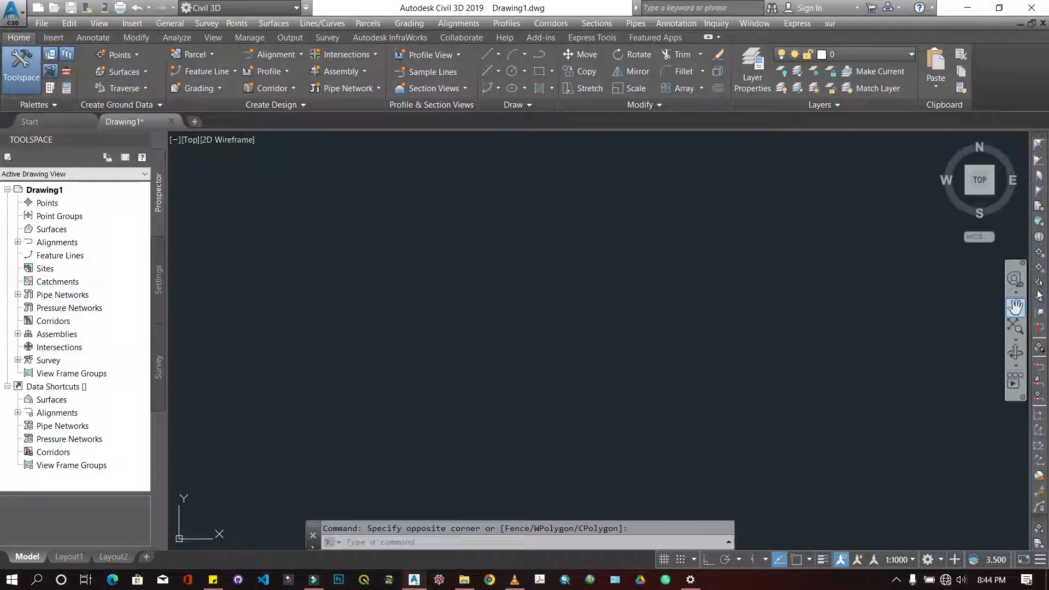
pyautogui.moveTo(1037, 507)
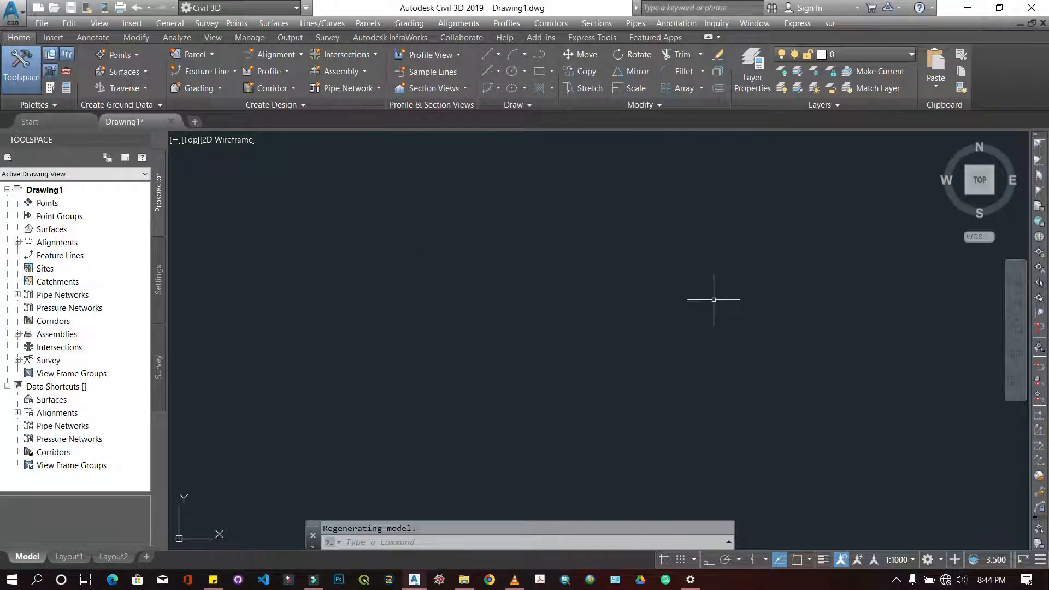
pyautogui.moveTo(762, 266)
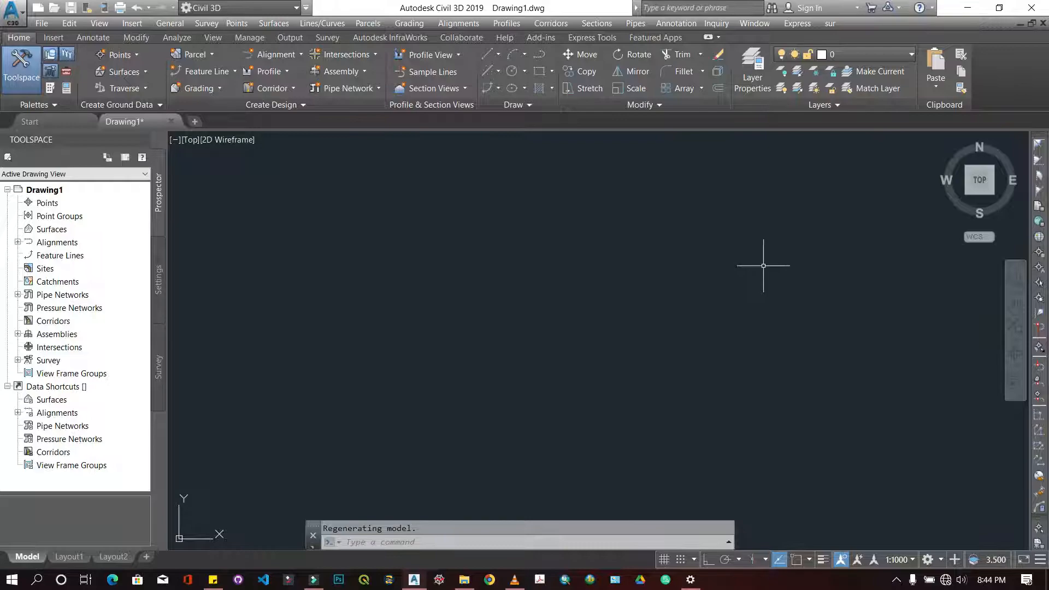
pyautogui.moveTo(738, 292)
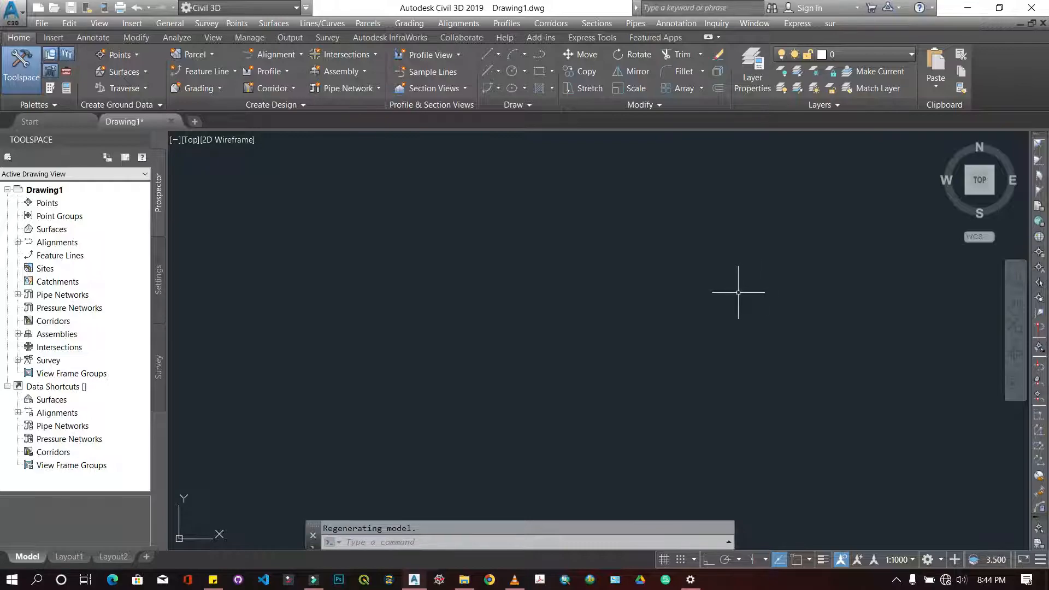
pyautogui.moveTo(640, 164)
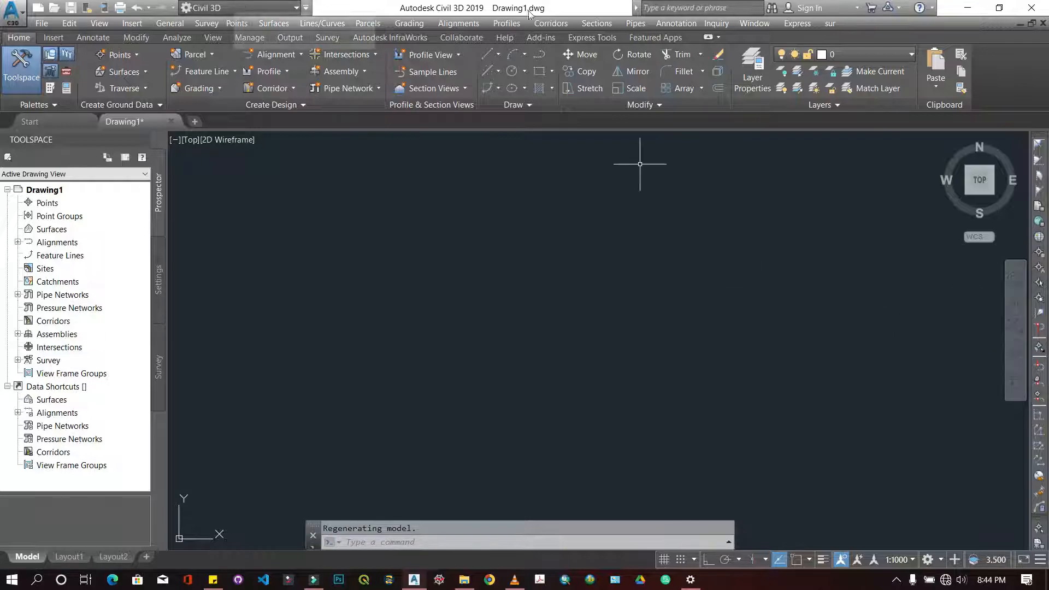
pyautogui.moveTo(754, 354)
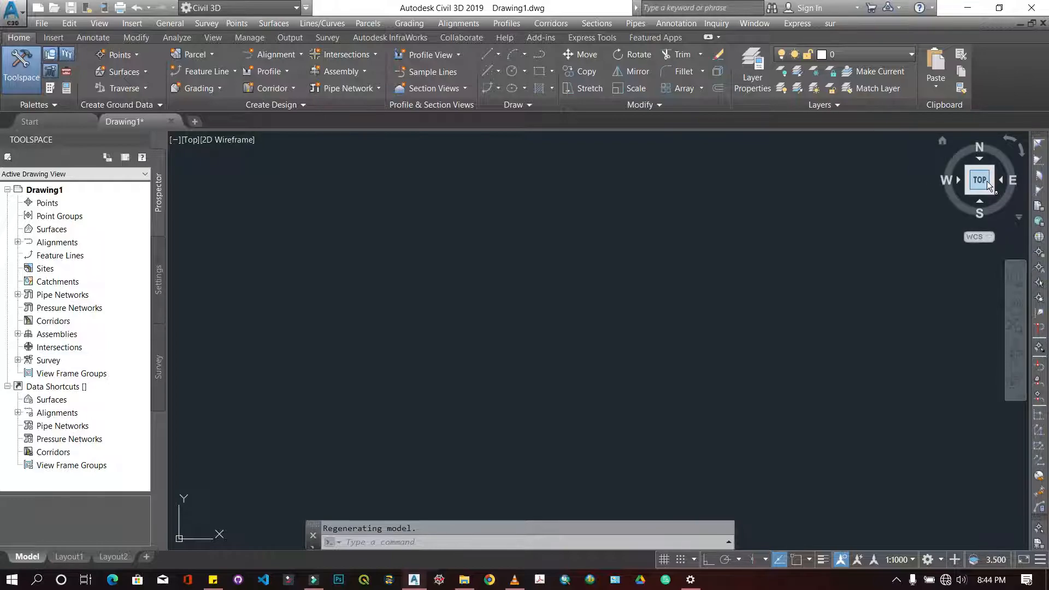
pyautogui.moveTo(956, 208)
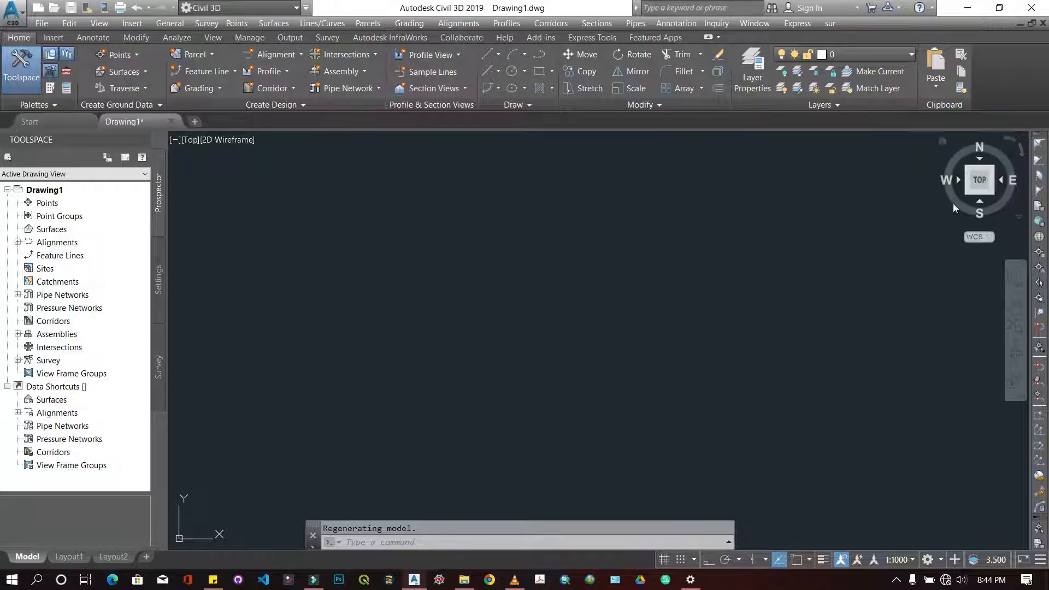
pyautogui.moveTo(822, 282)
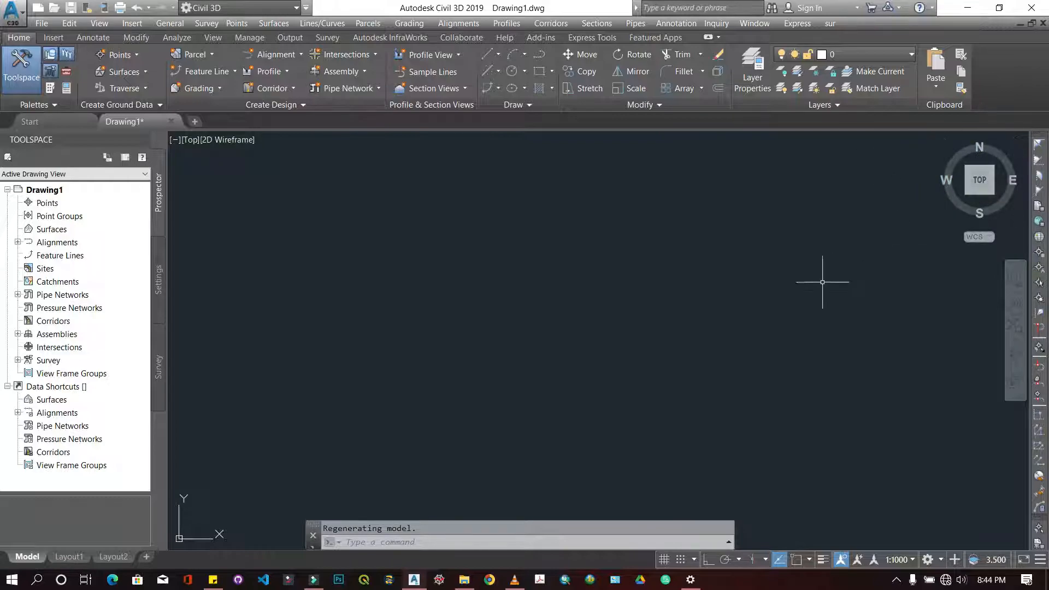
pyautogui.moveTo(437, 336)
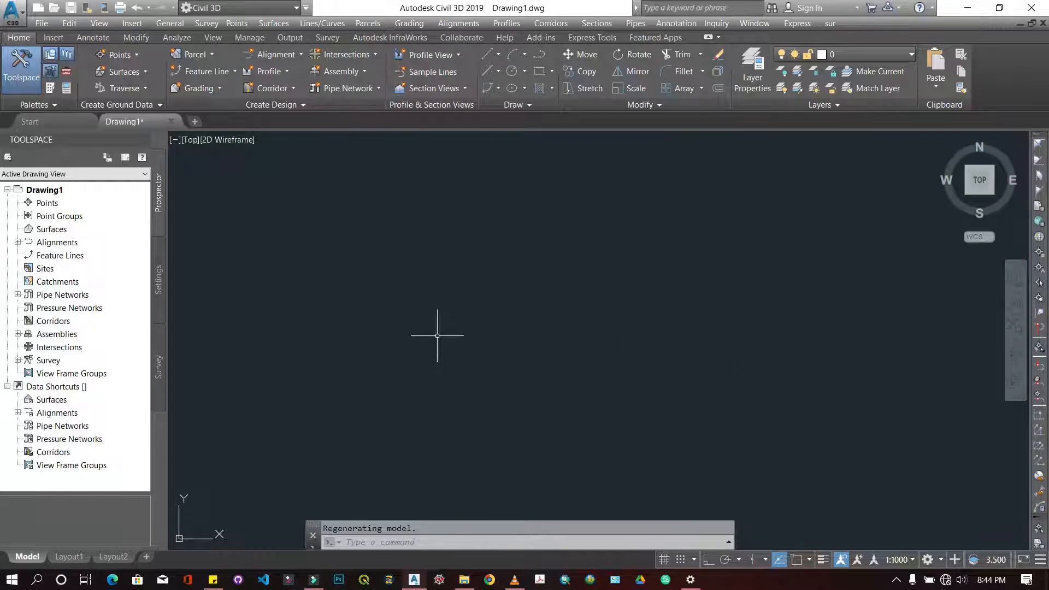
pyautogui.moveTo(433, 370)
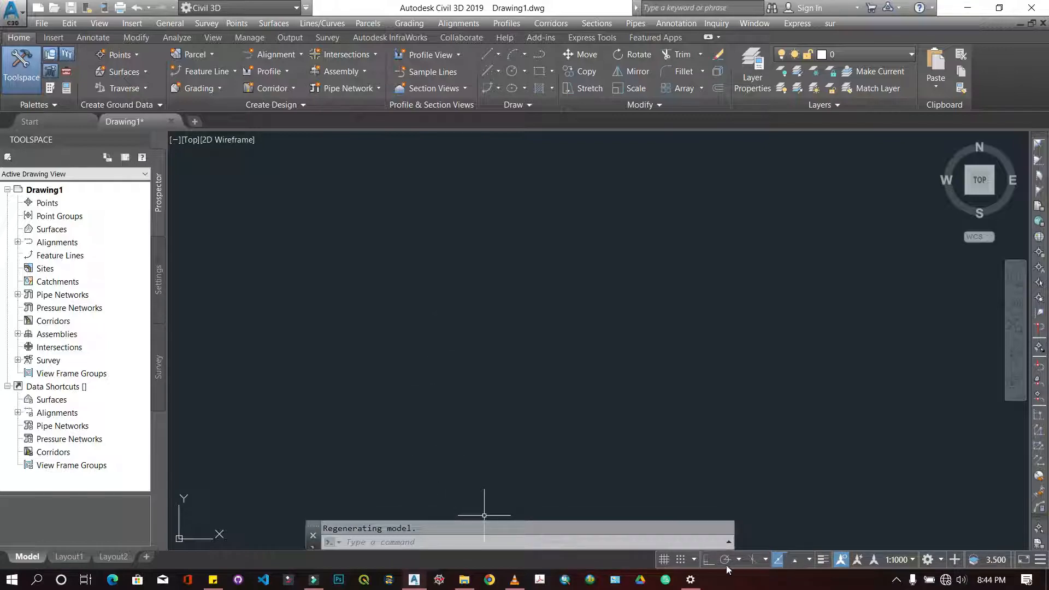
pyautogui.moveTo(754, 568)
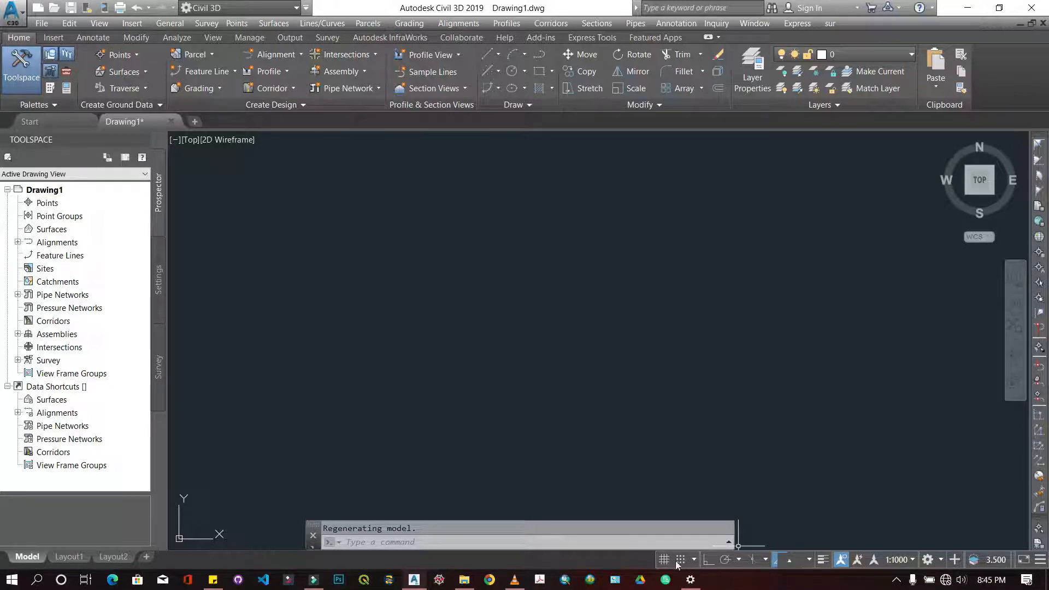
pyautogui.moveTo(664, 560)
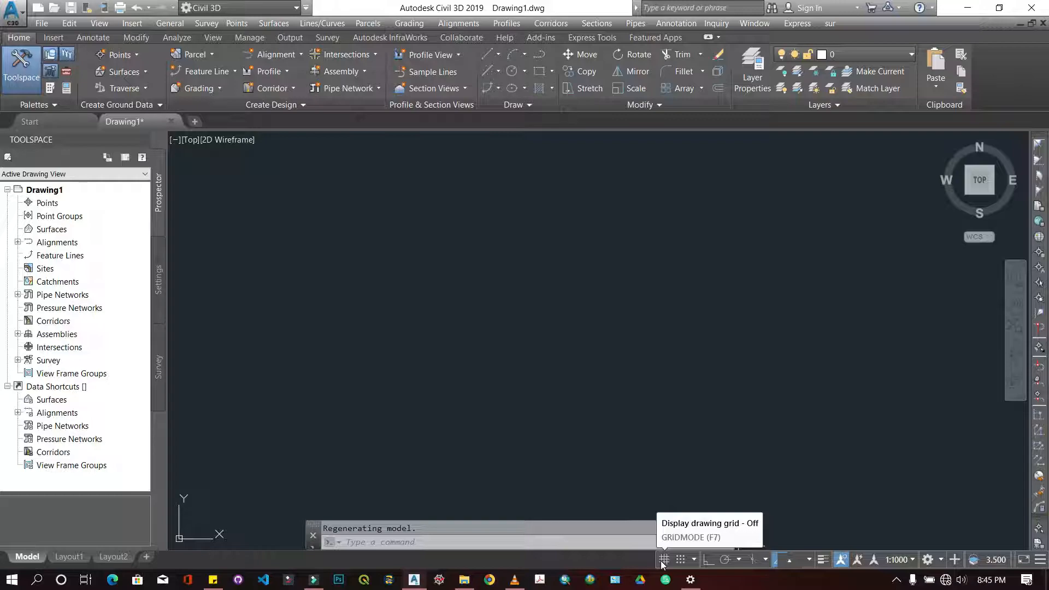
# Toggle the drawing grid on and back off, and enable the Coordinates status readout.
pyautogui.click(663, 560)
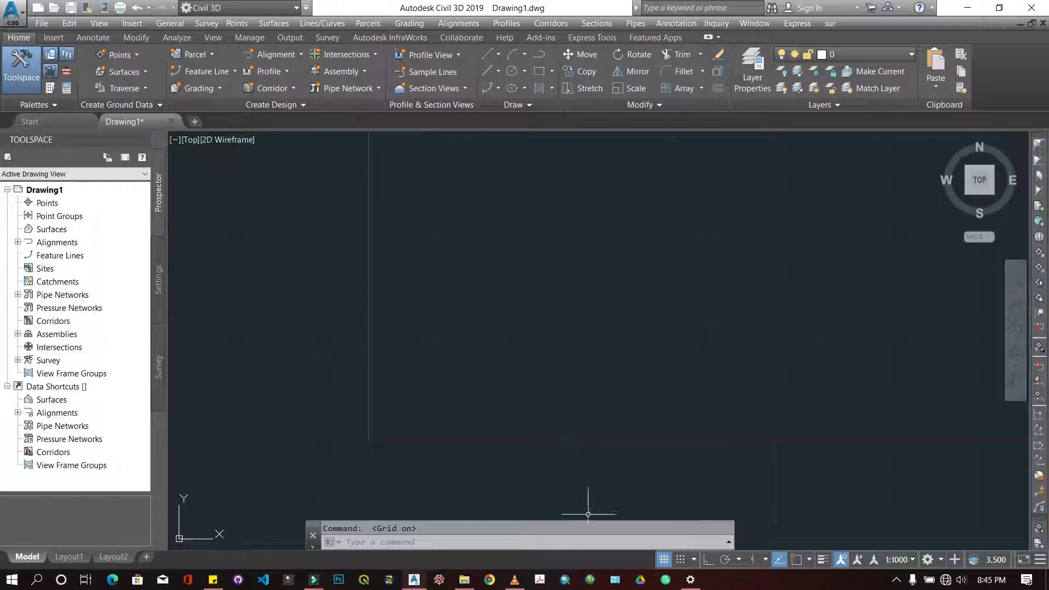
pyautogui.click(664, 560)
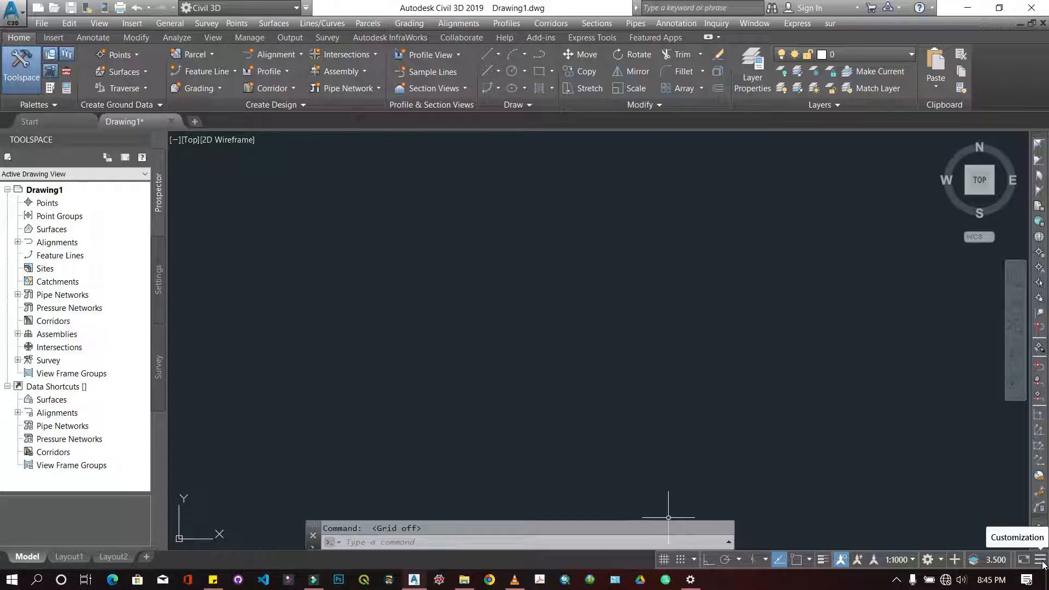
pyautogui.click(1040, 560)
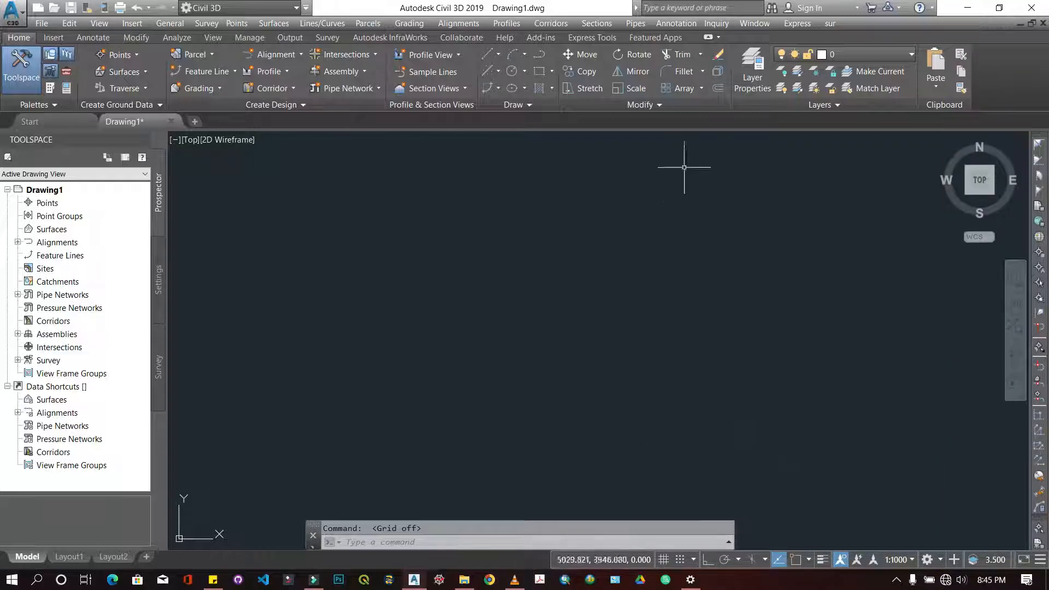
pyautogui.moveTo(969, 534)
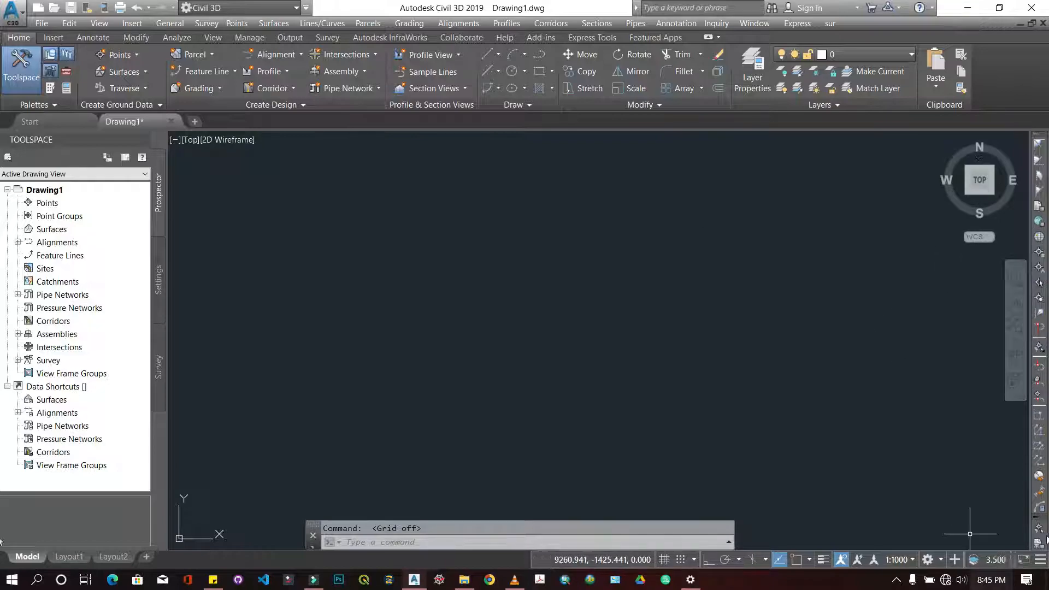
pyautogui.click(1039, 560)
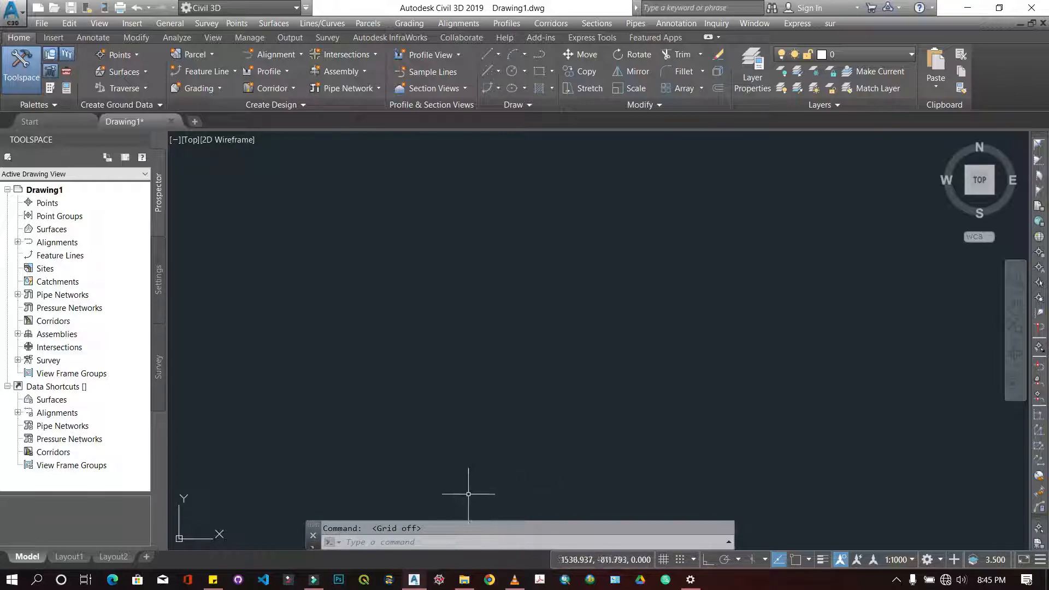
pyautogui.moveTo(329, 143)
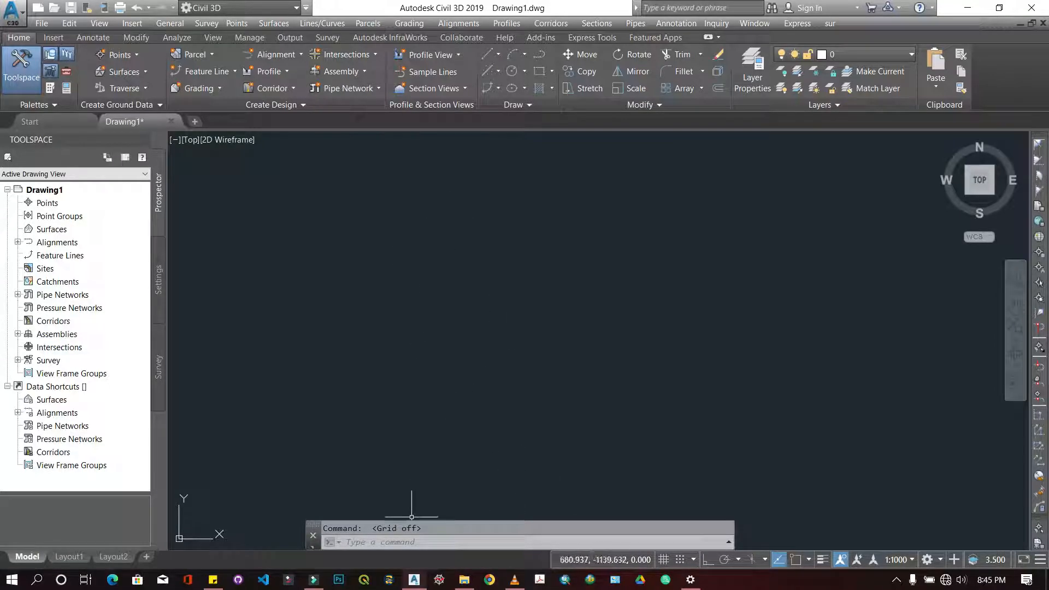
# Start the LINE command to draw the four-segment zigzag.
pyautogui.write('lin')
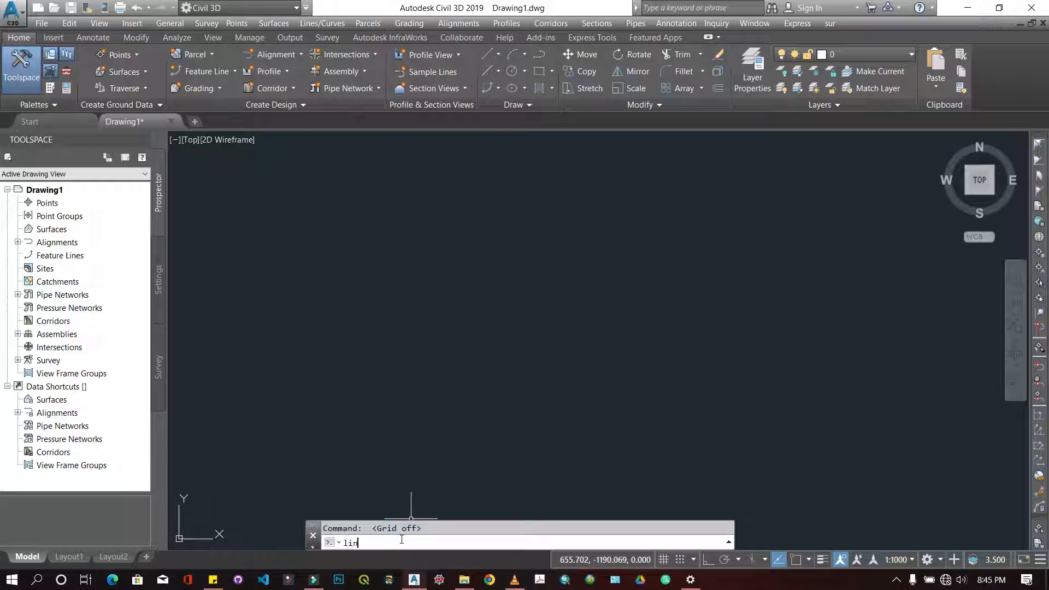
pyautogui.press('enter')
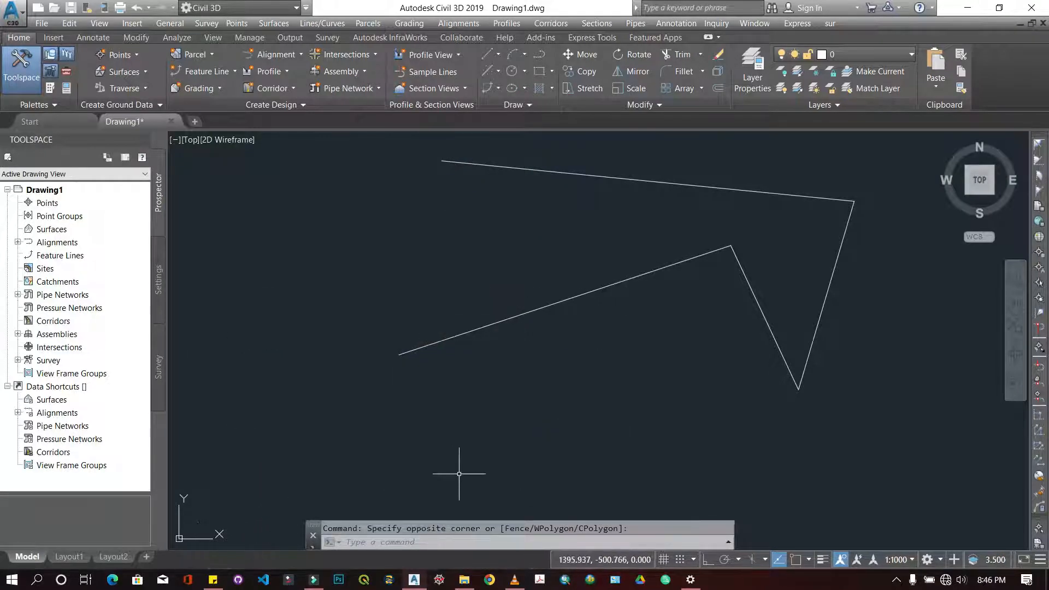
pyautogui.moveTo(483, 471)
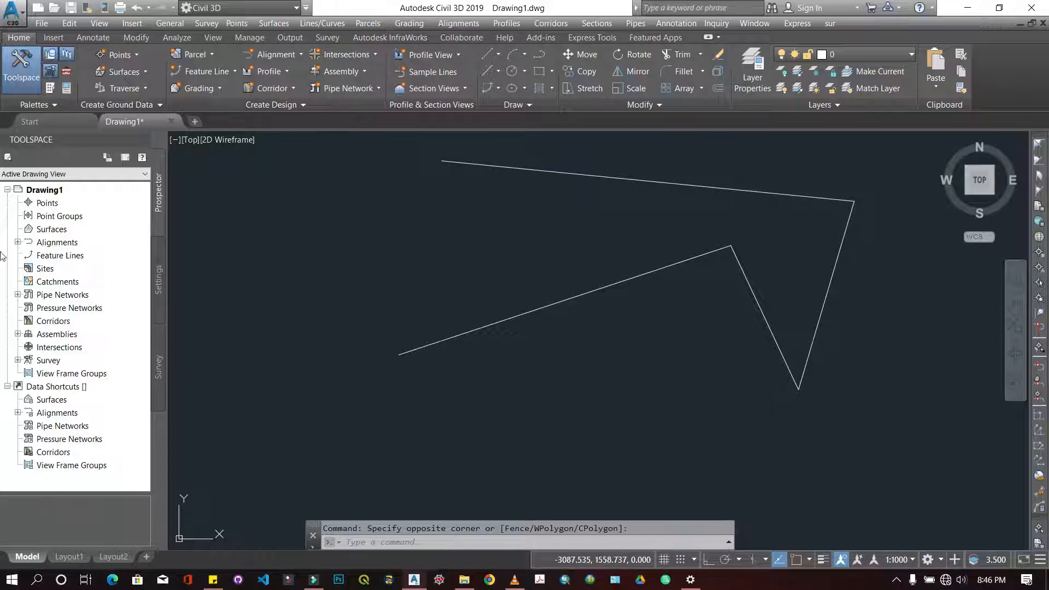
pyautogui.moveTo(38, 217)
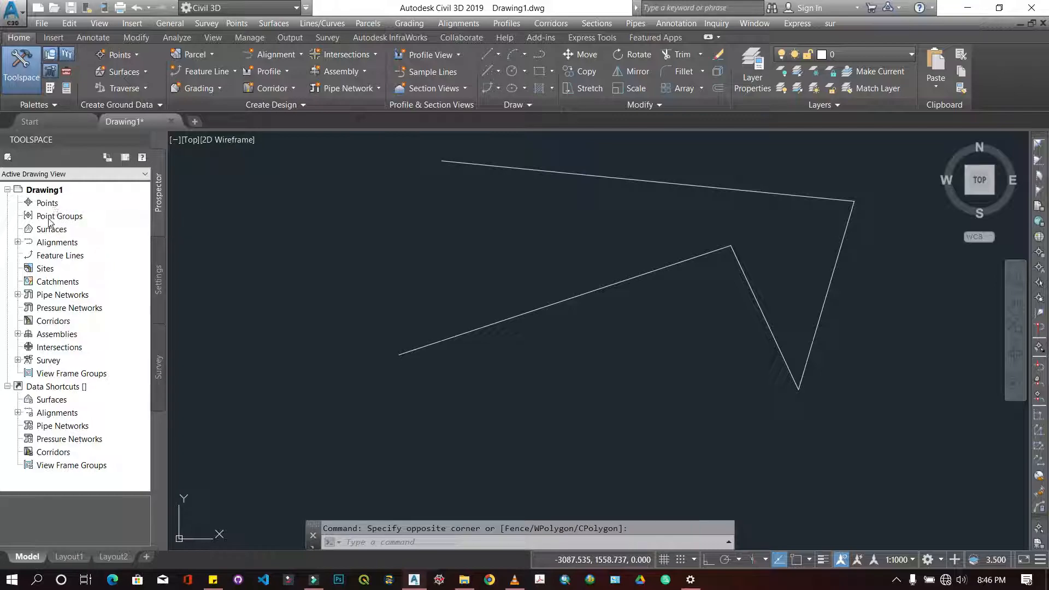
pyautogui.click(59, 217)
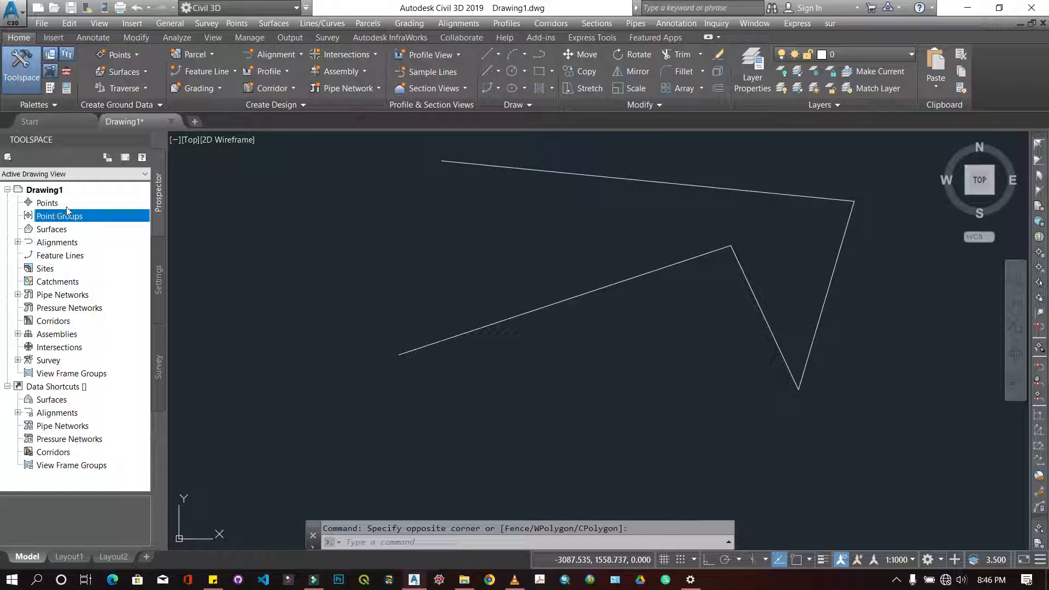
pyautogui.moveTo(63, 263)
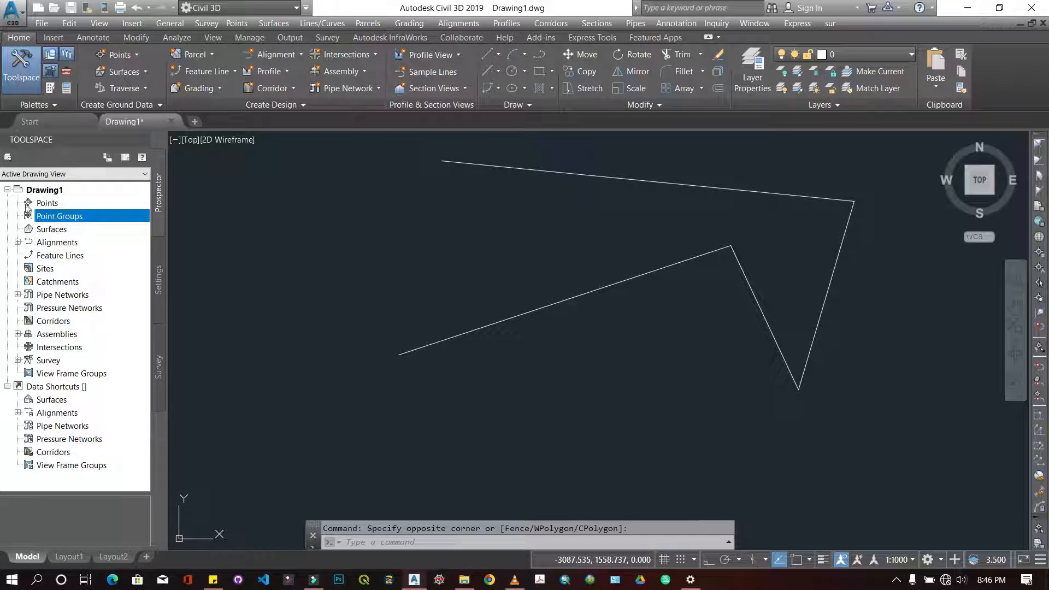
pyautogui.click(52, 229)
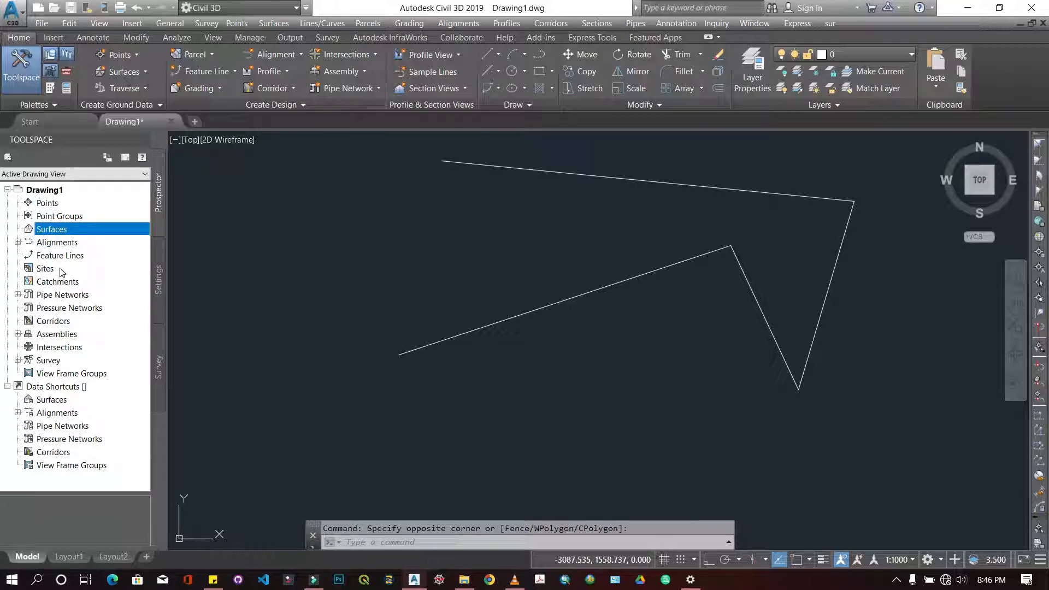
pyautogui.click(45, 269)
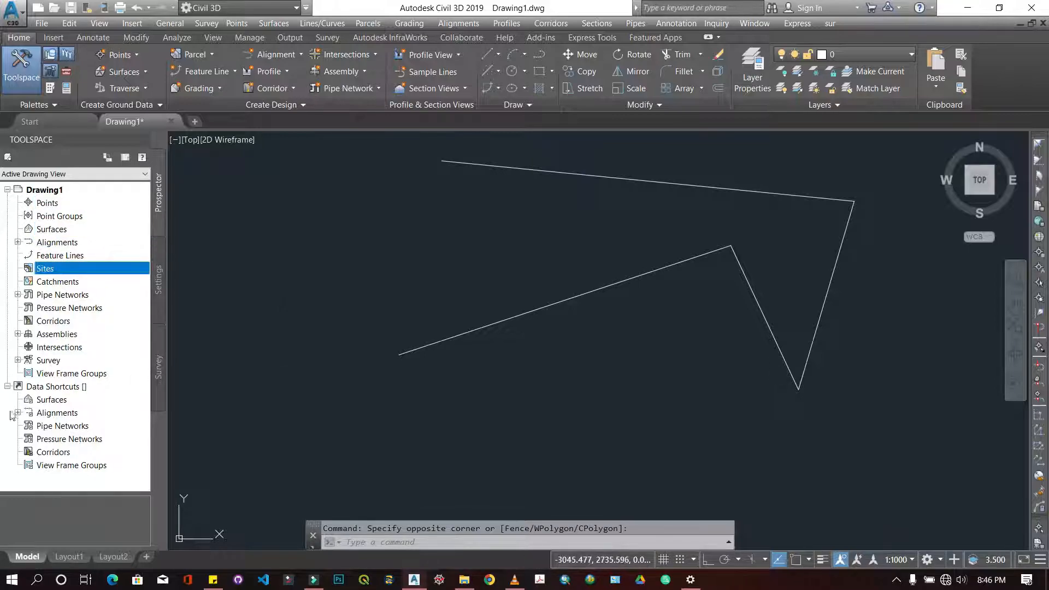
pyautogui.moveTo(174, 376)
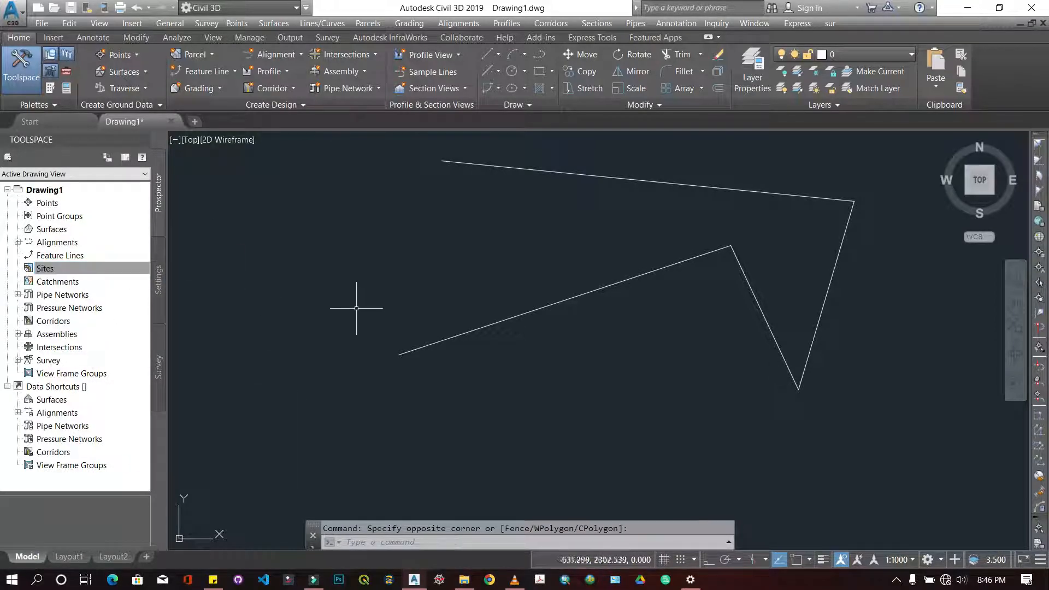
pyautogui.moveTo(556, 358)
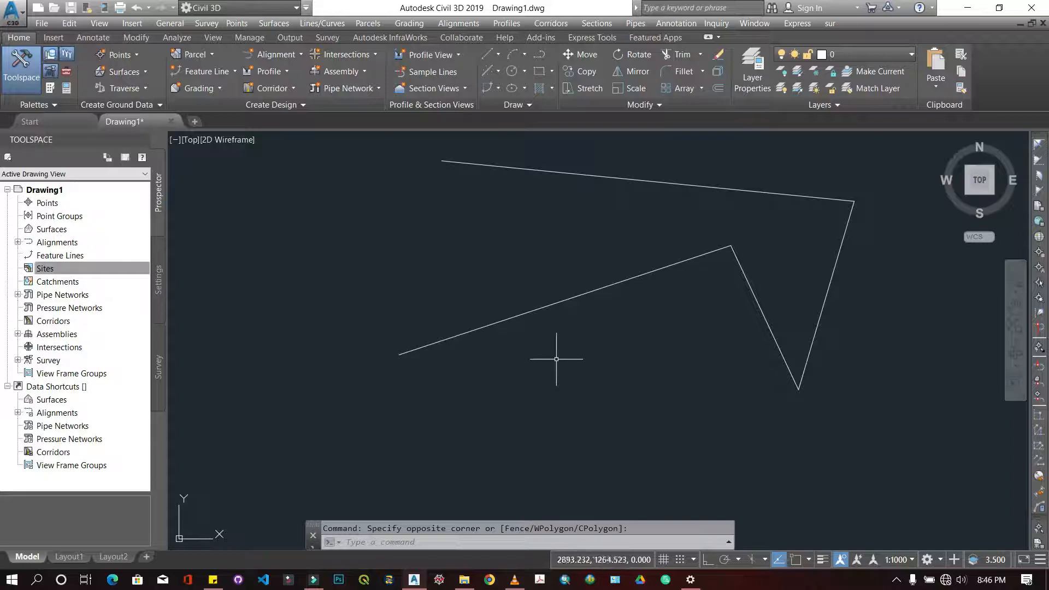
pyautogui.moveTo(544, 417)
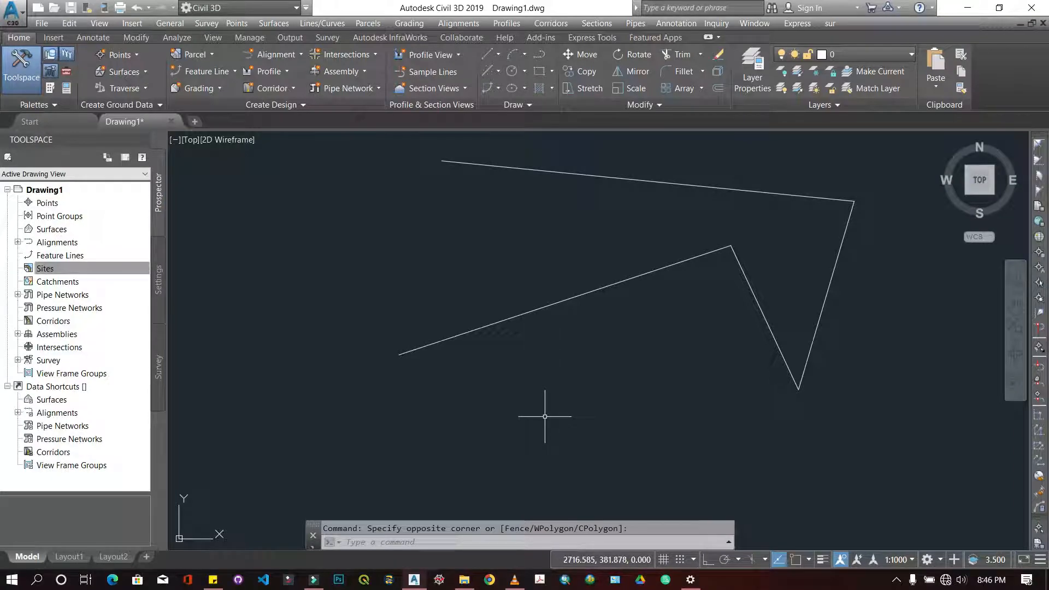
pyautogui.moveTo(482, 449)
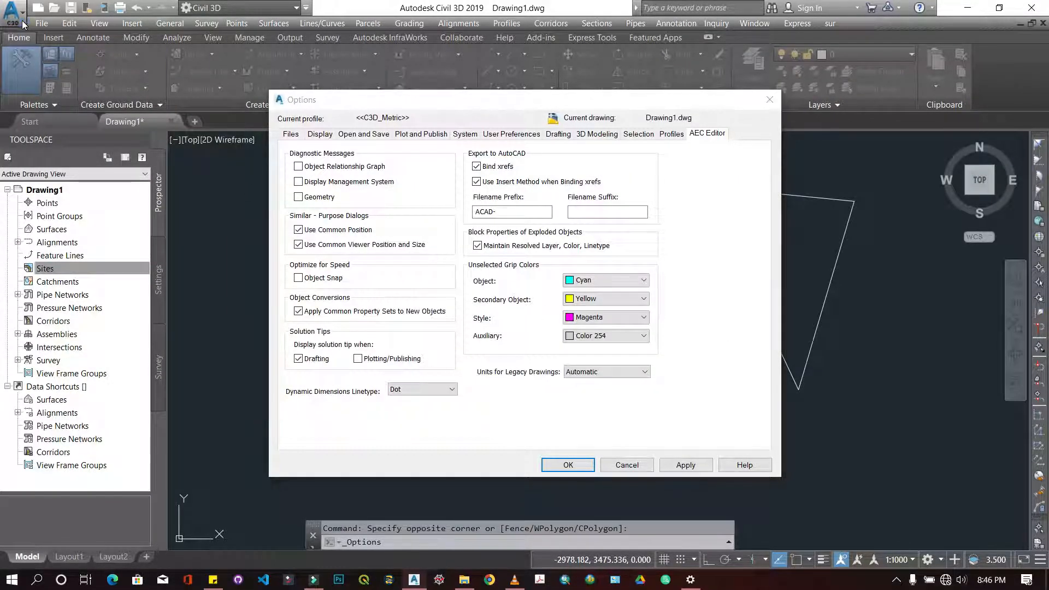
pyautogui.click(567, 465)
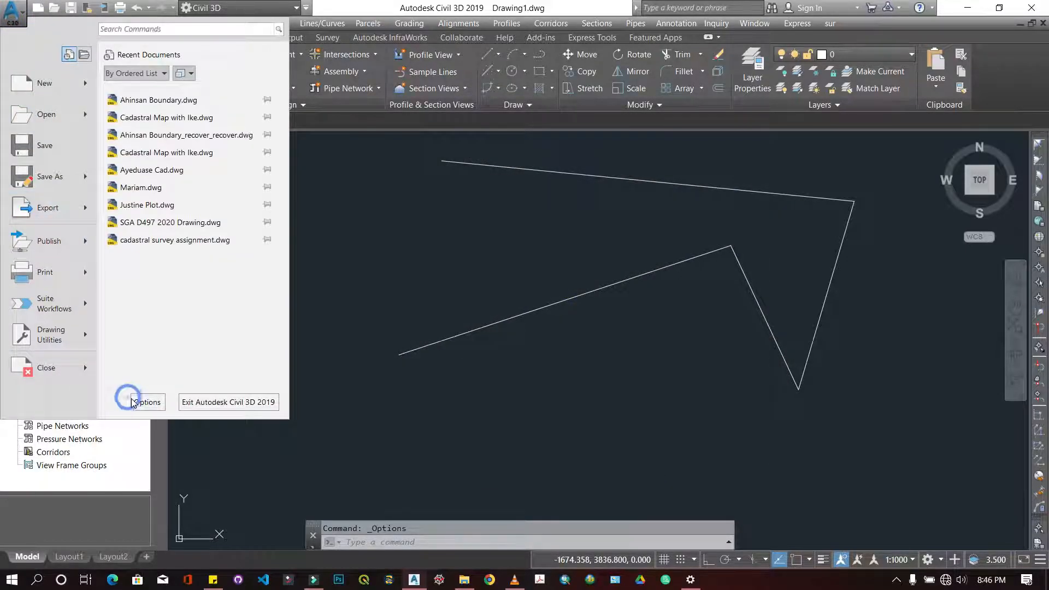
pyautogui.click(143, 402)
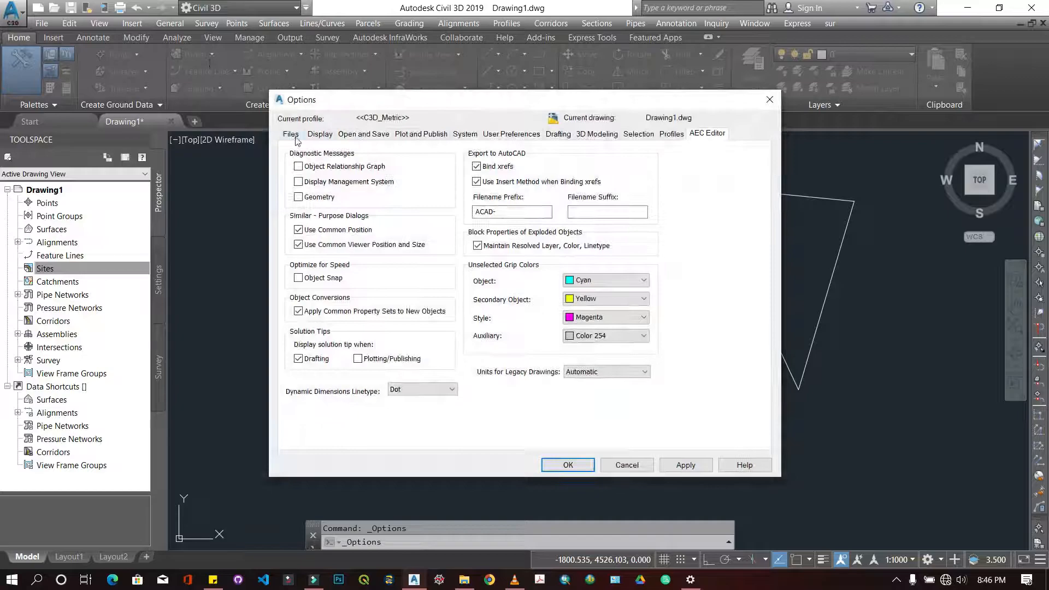
pyautogui.click(606, 212)
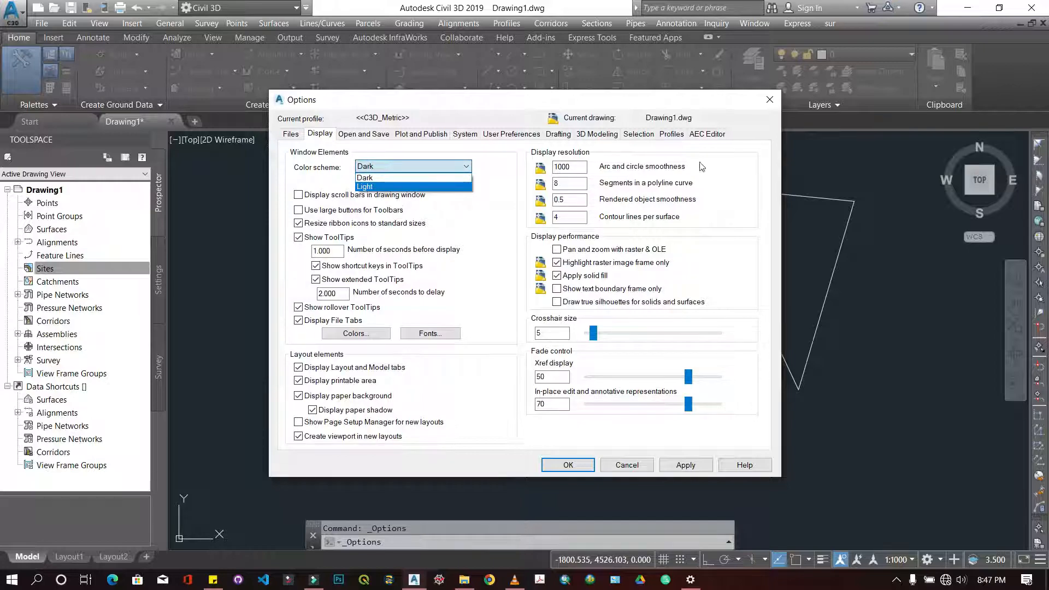
pyautogui.click(364, 177)
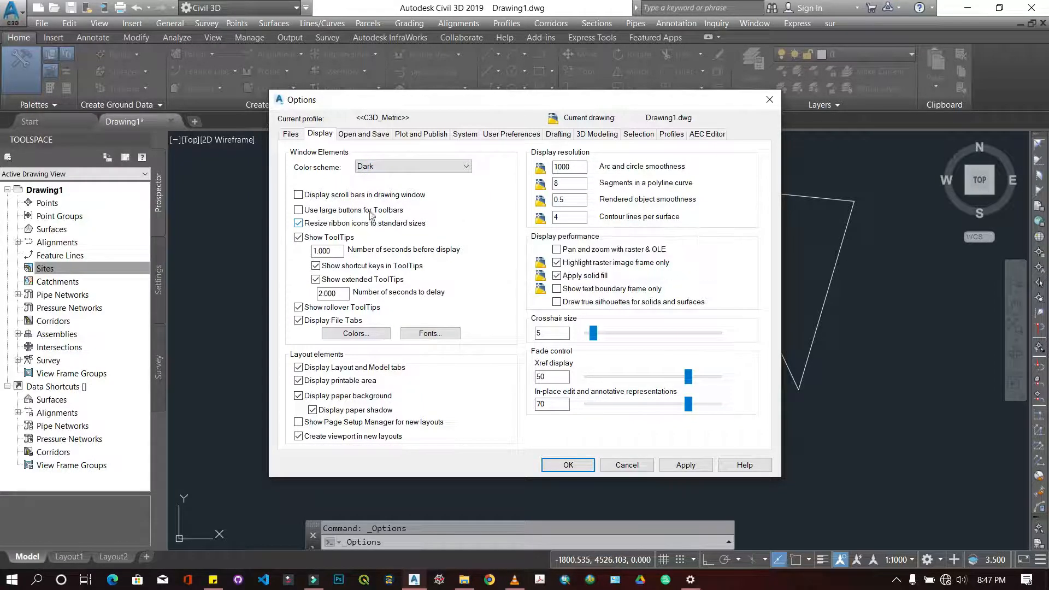
pyautogui.moveTo(367, 209)
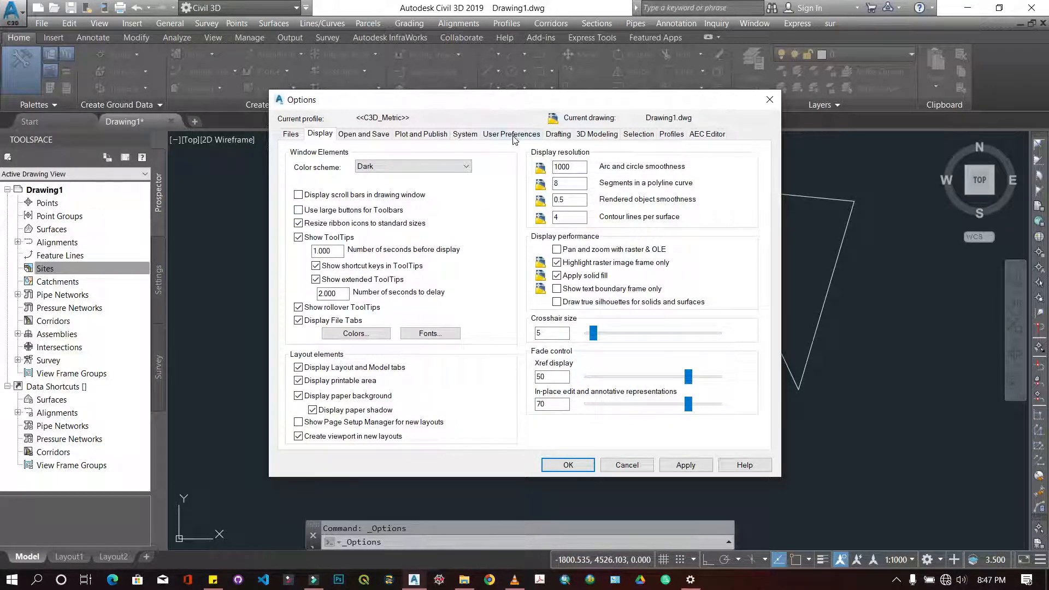
pyautogui.click(511, 134)
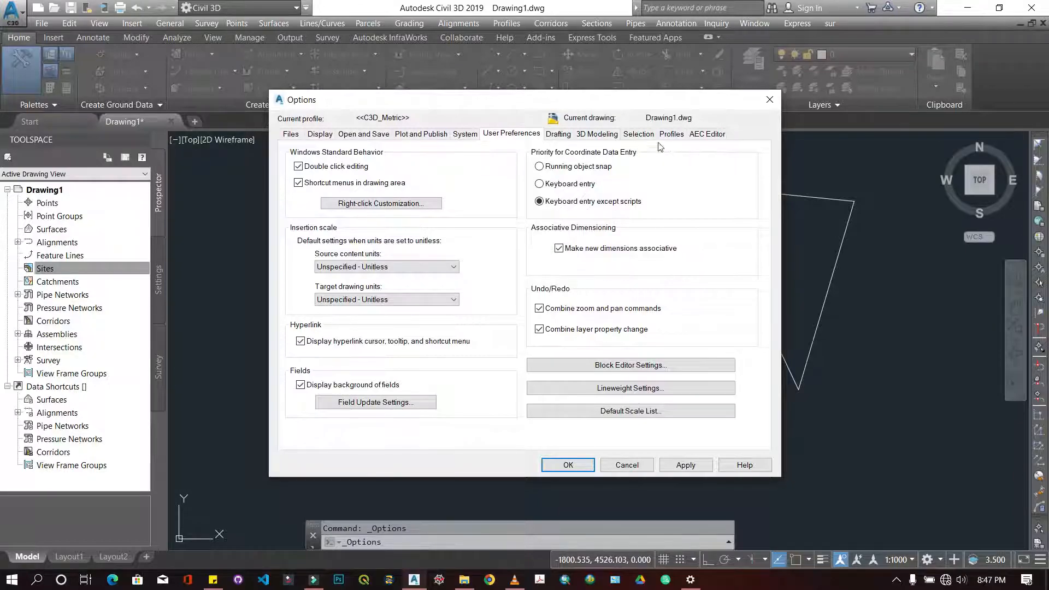
pyautogui.click(639, 134)
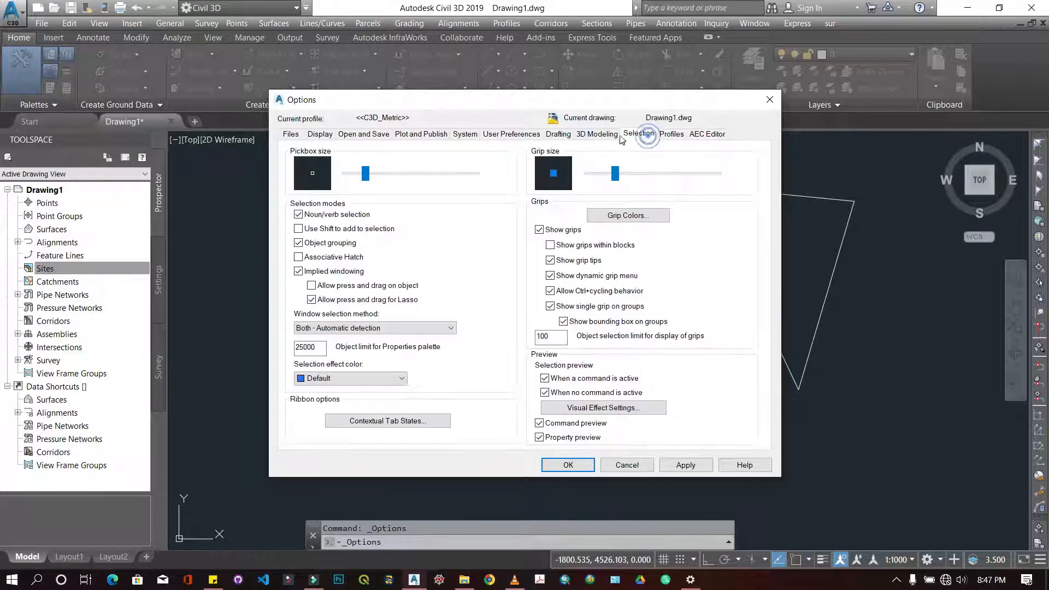
pyautogui.click(510, 134)
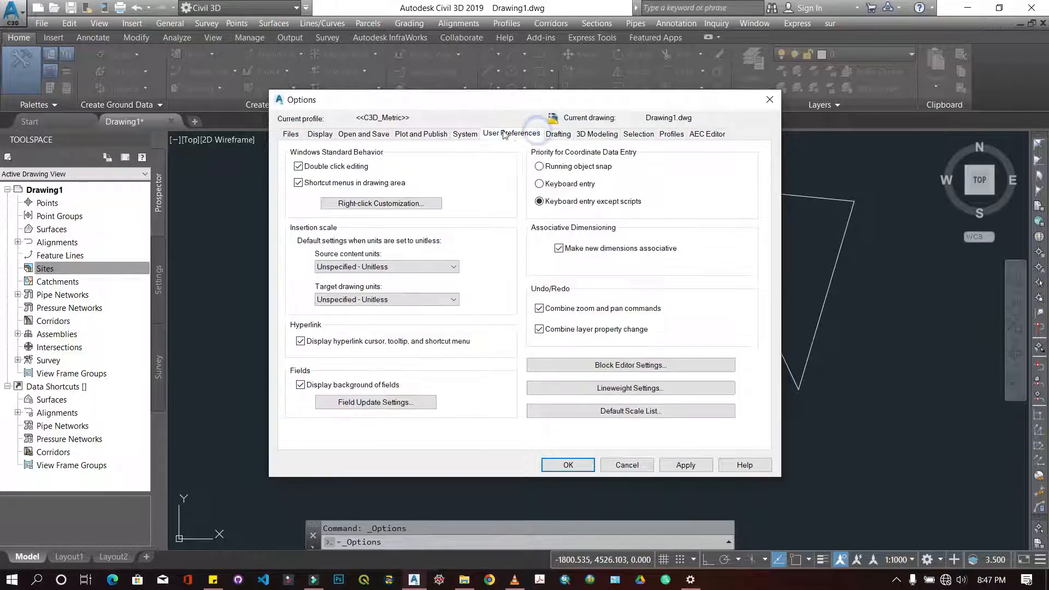
pyautogui.click(464, 134)
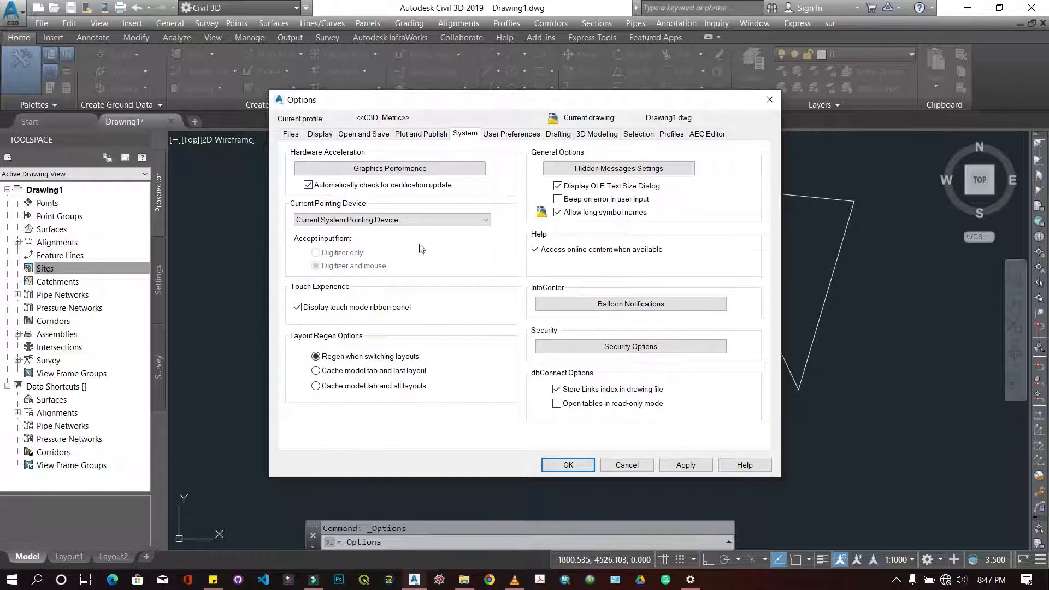
pyautogui.click(568, 465)
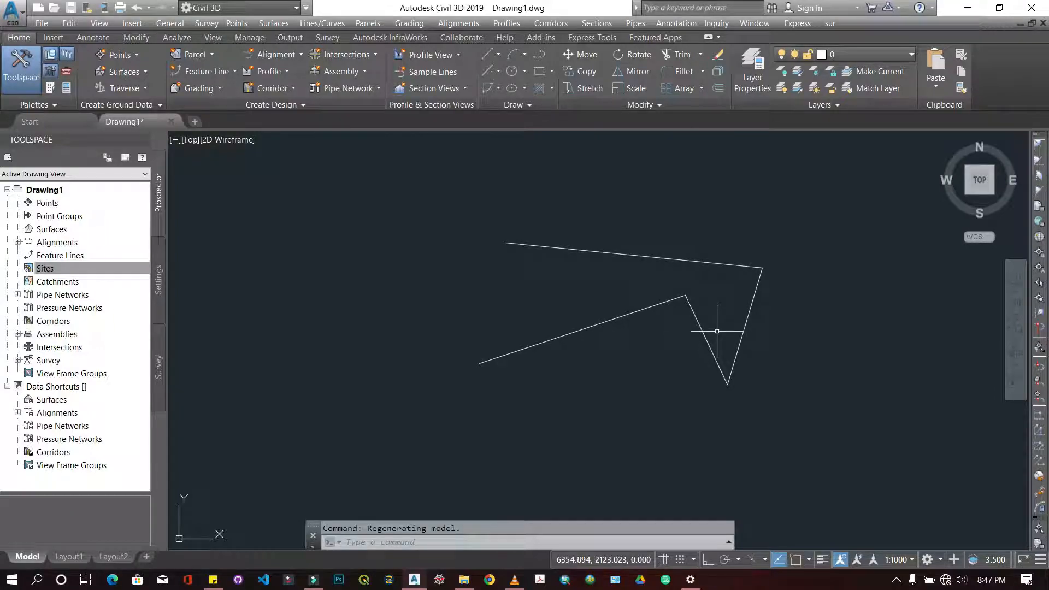
pyautogui.moveTo(873, 435)
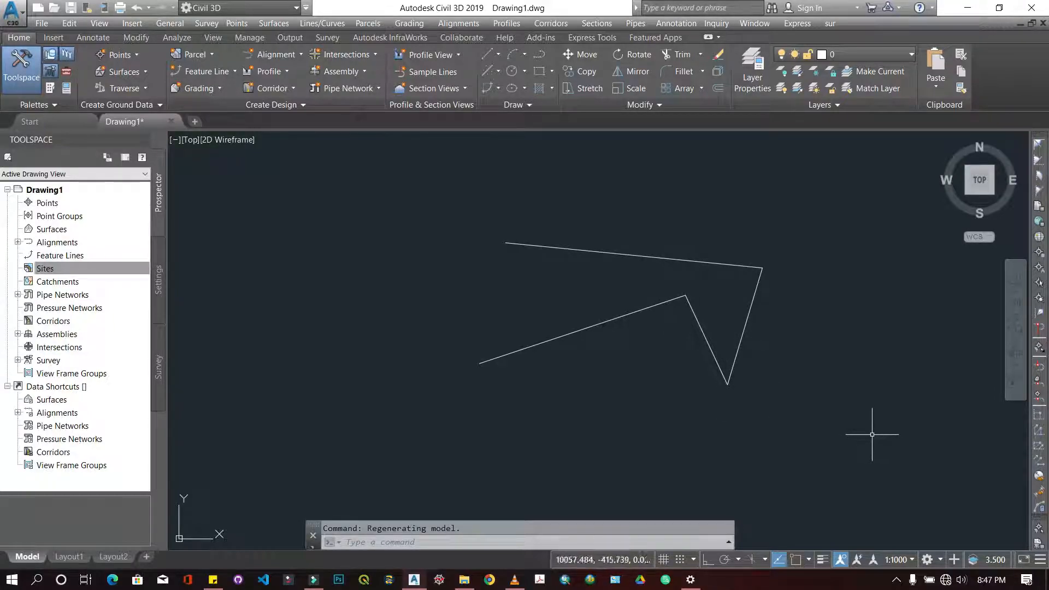
pyautogui.moveTo(530, 134)
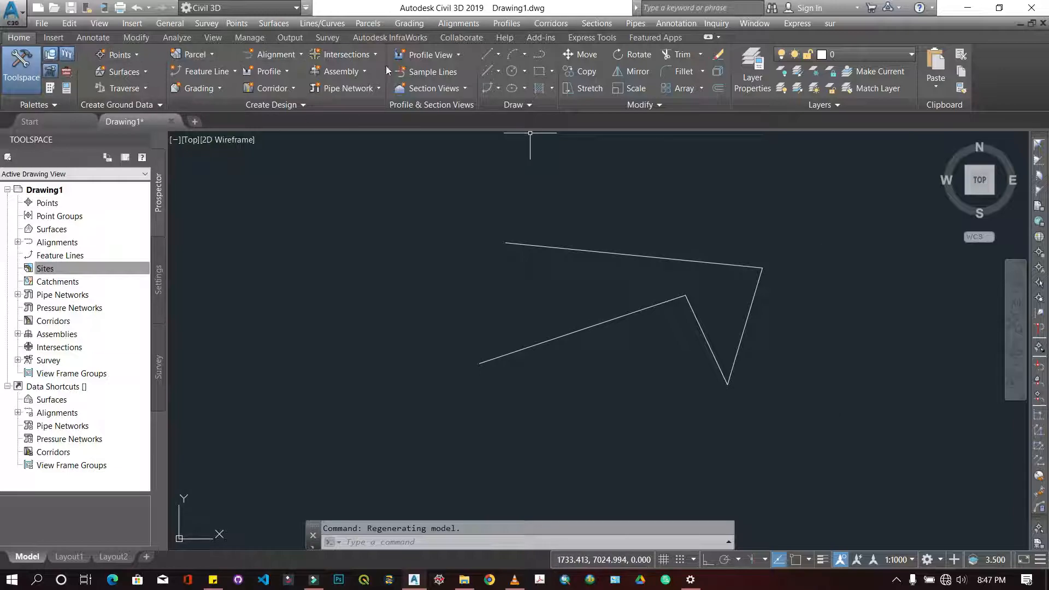
pyautogui.moveTo(518, 208)
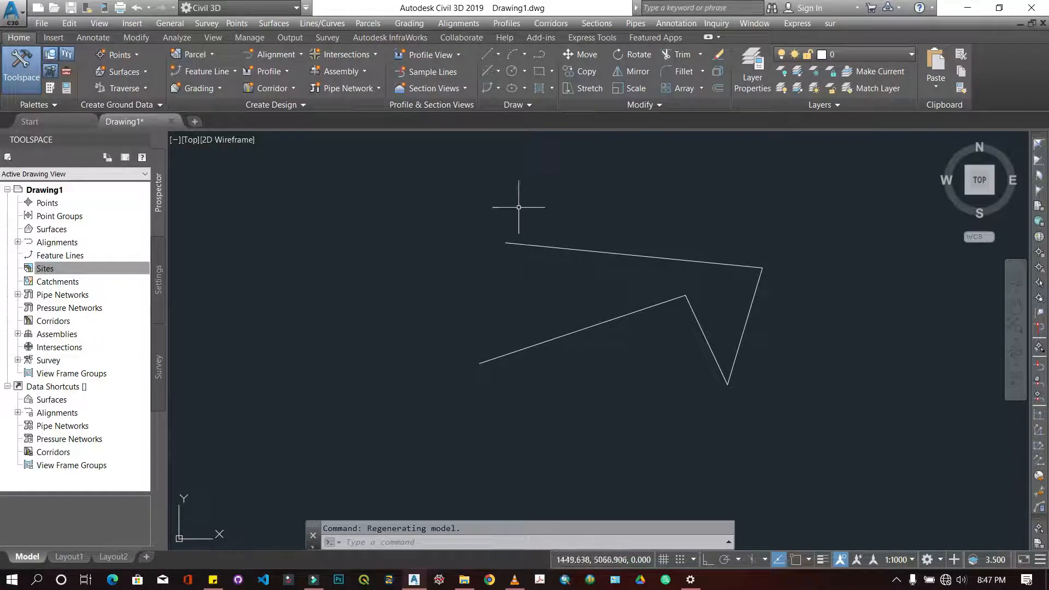
pyautogui.moveTo(799, 337)
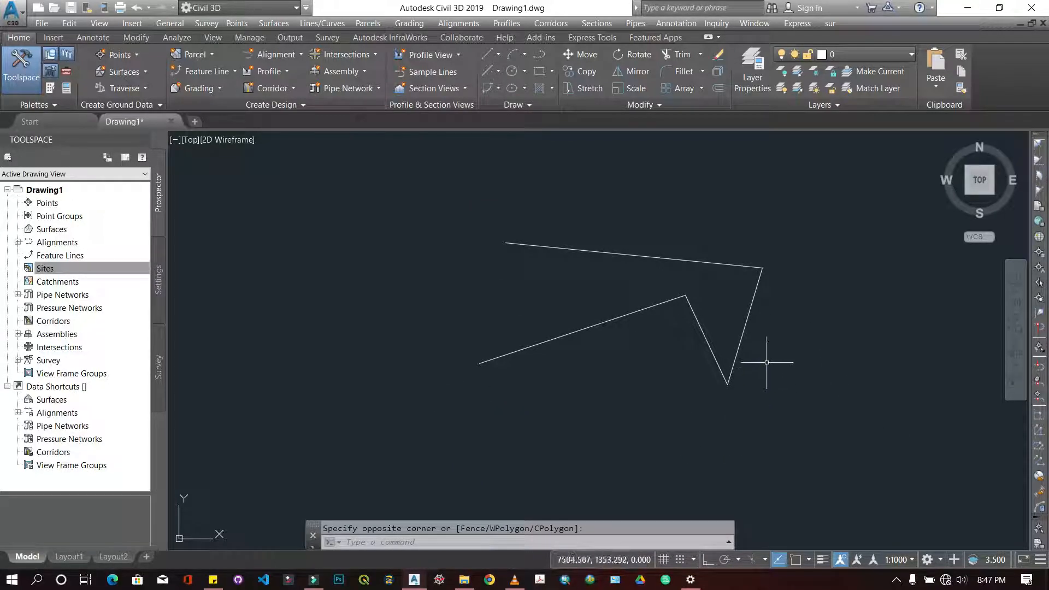
pyautogui.moveTo(766, 349)
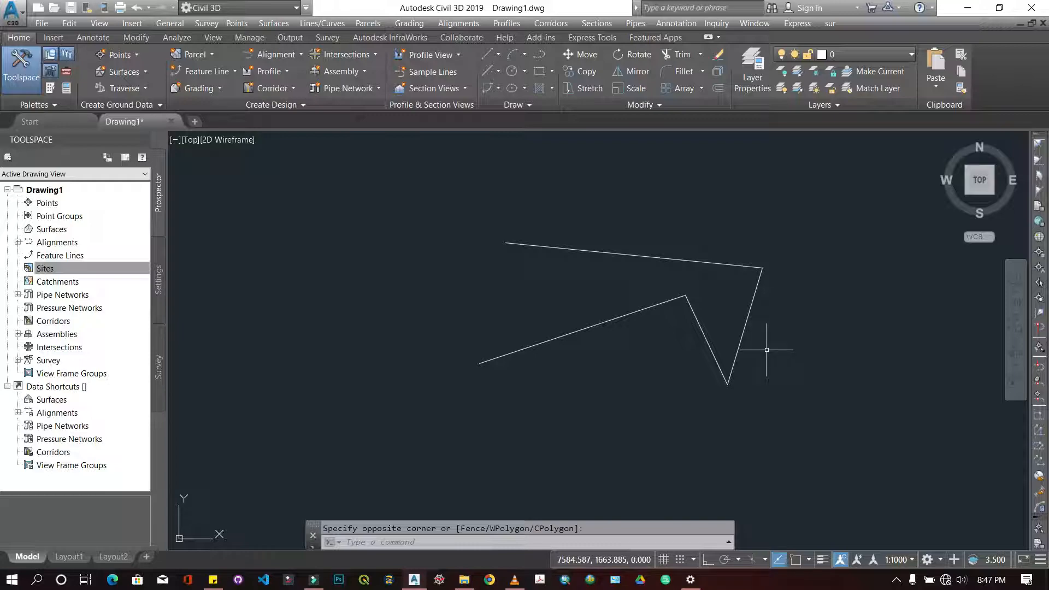